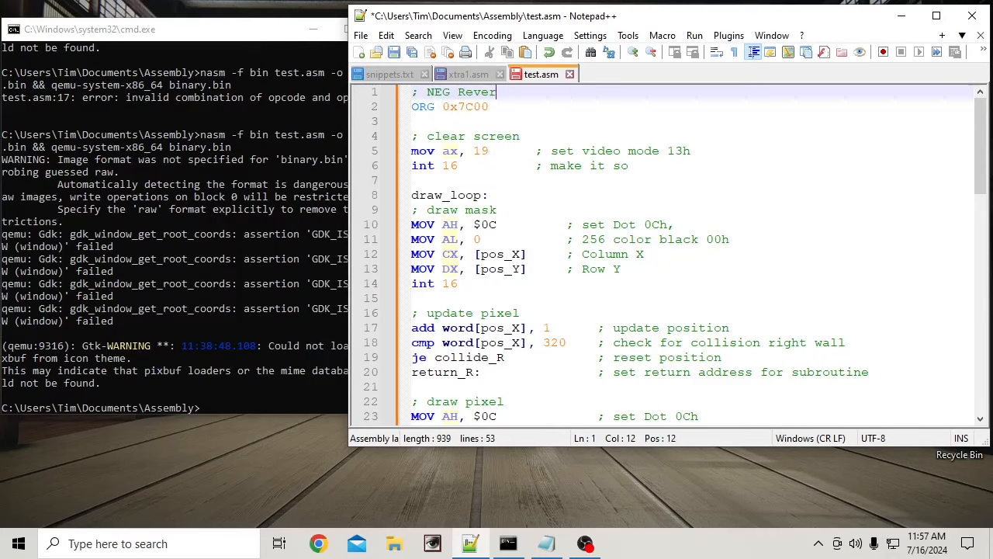
Step: Make the header comment read '; NEG Reverse Velocity' and add a blank line beneath it
type("se")
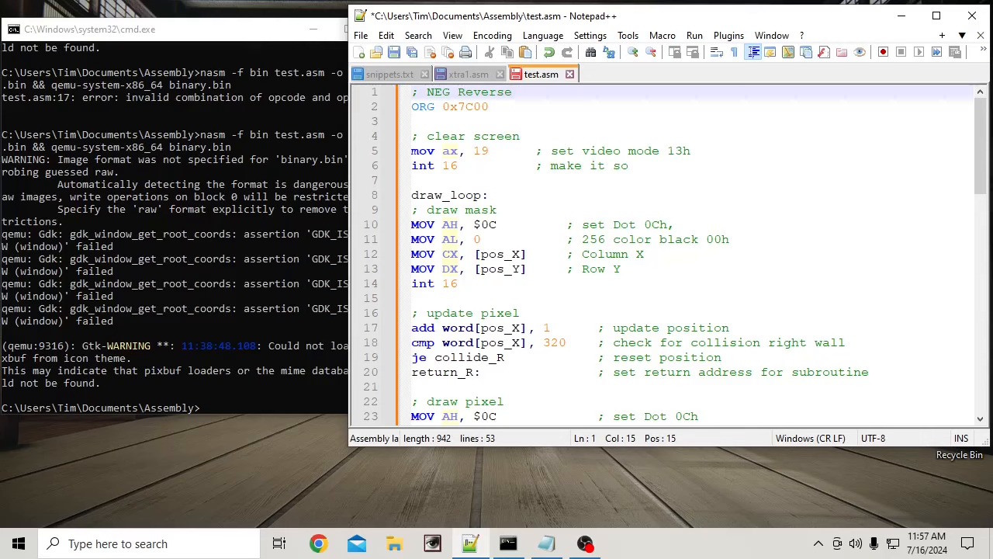
type("Vel")
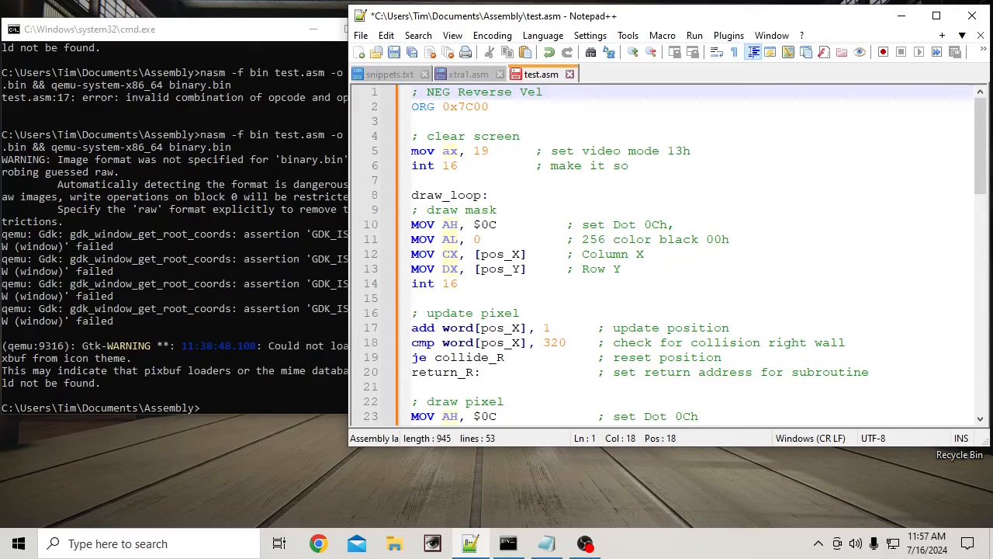
type("i")
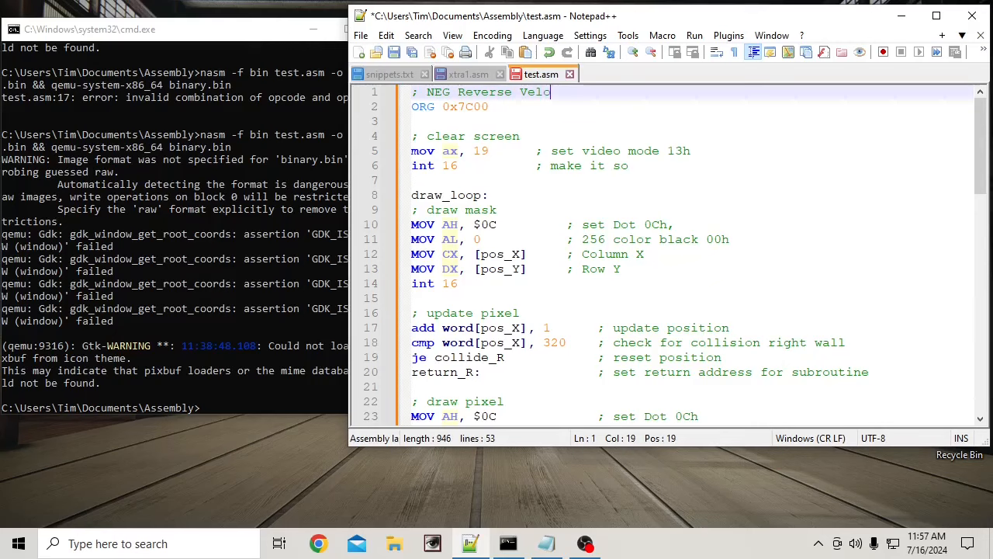
type("city")
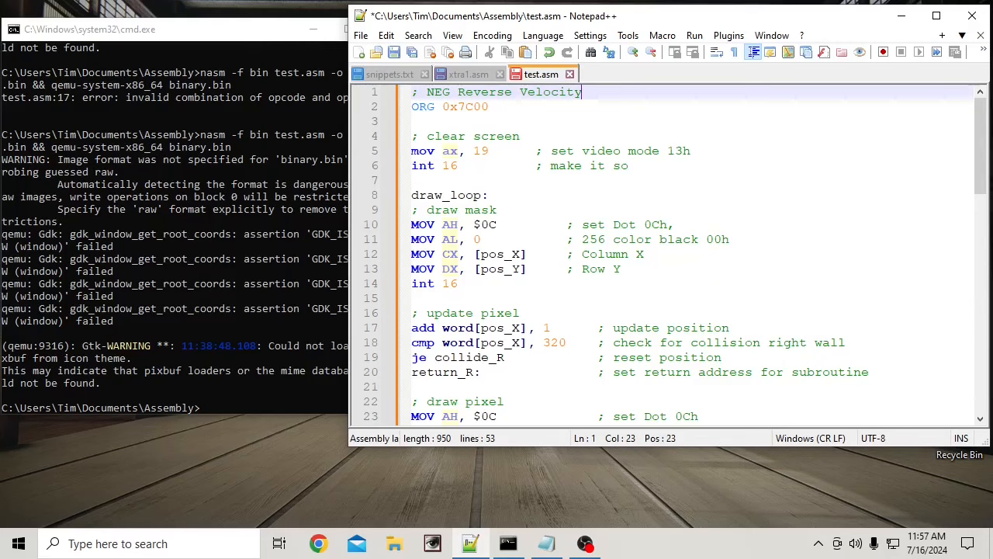
type("\\")
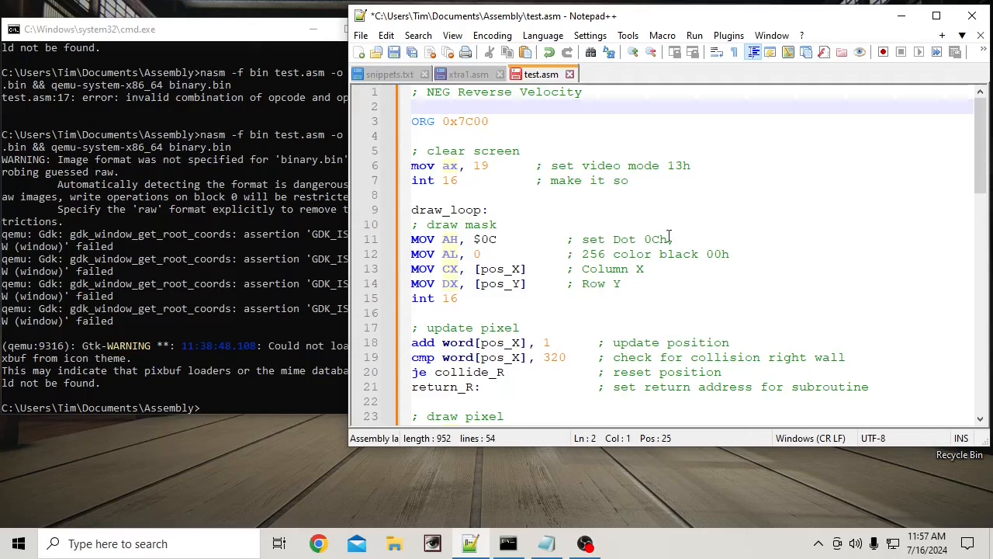
mouse_move(939, 245)
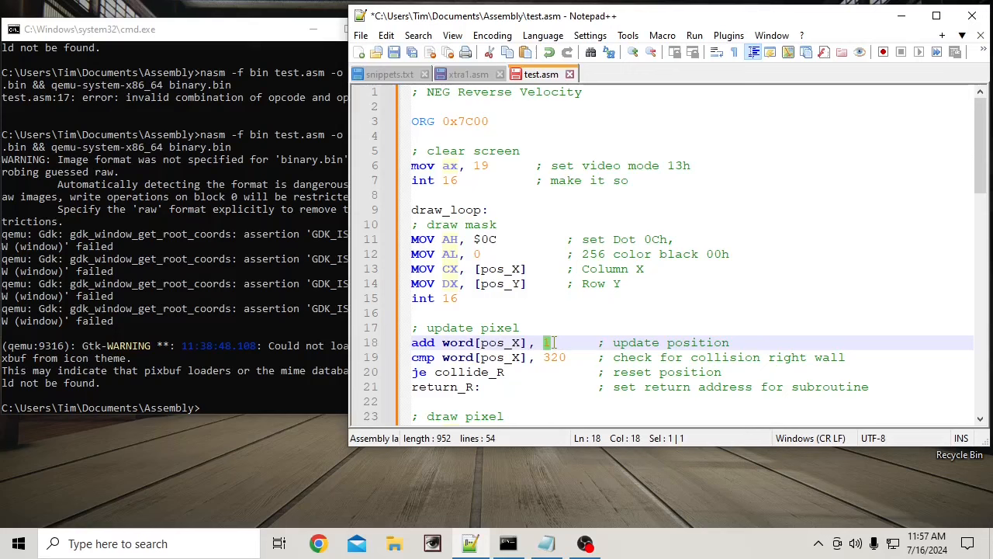
Step: Add the data variable 'velocity_X db 1' below char_color and select its name for reuse
scroll("down", 3)
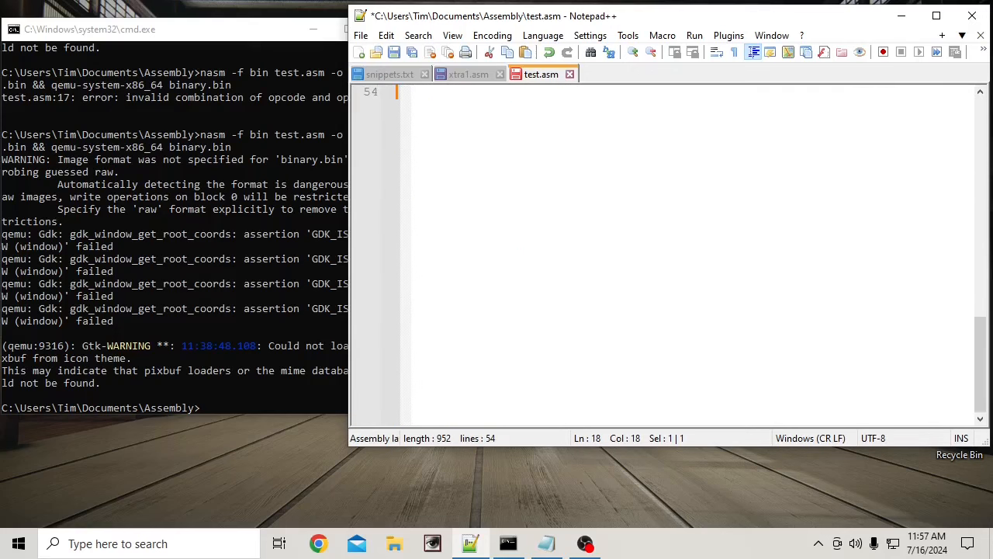
mouse_move(502, 282)
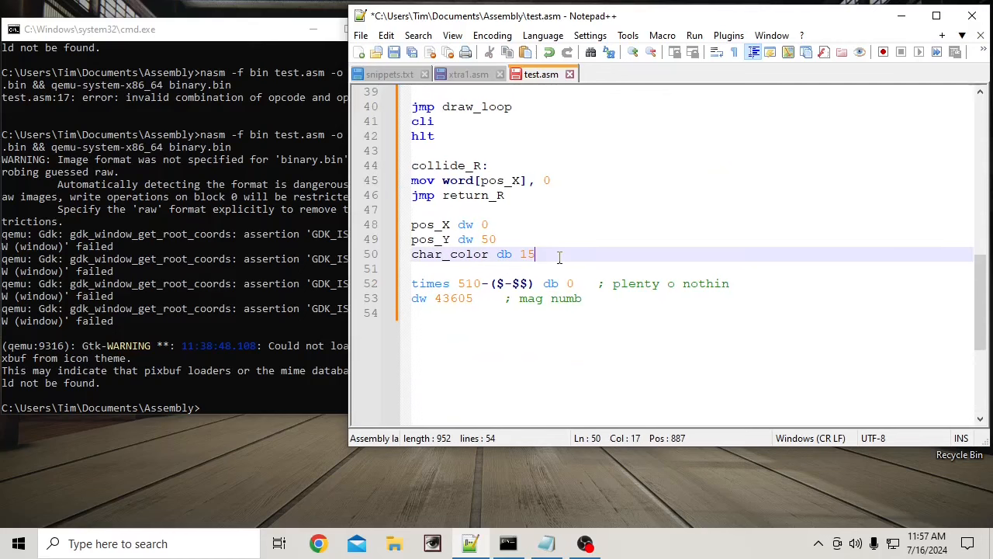
key("Enter")
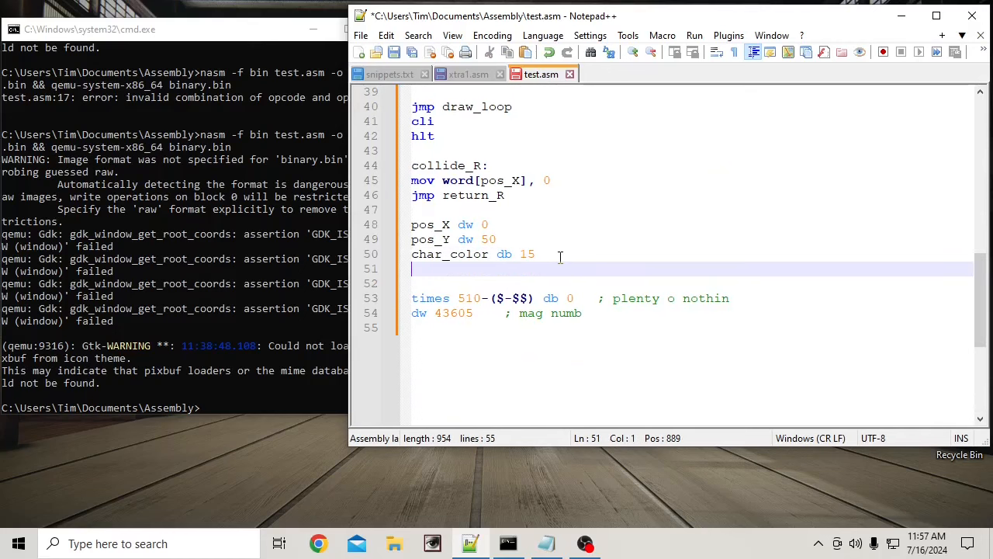
type("velocity")
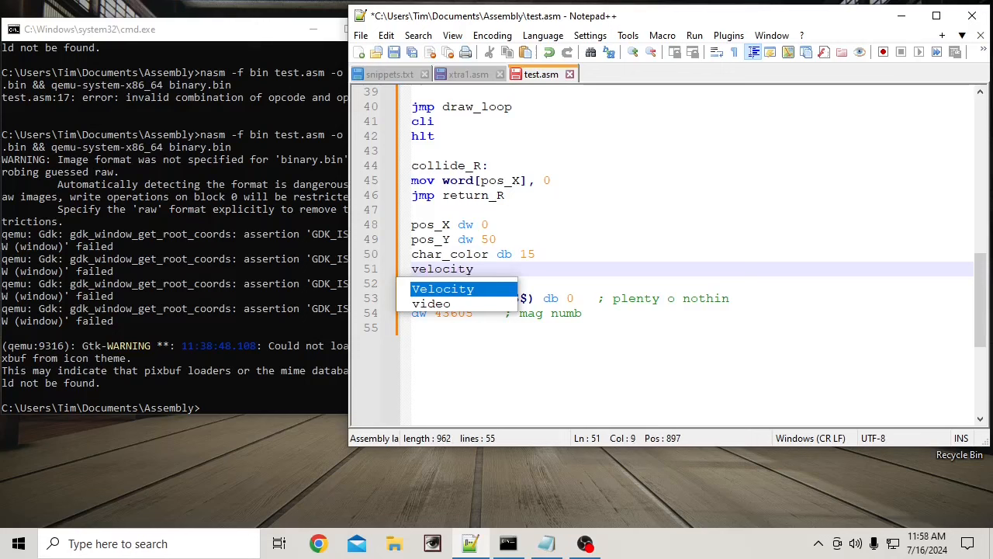
type("_X")
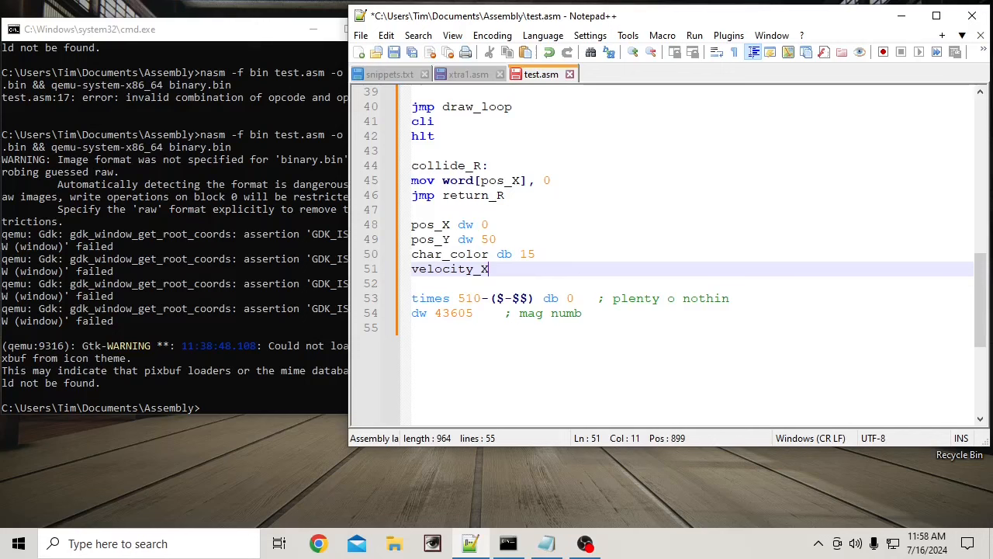
type("db")
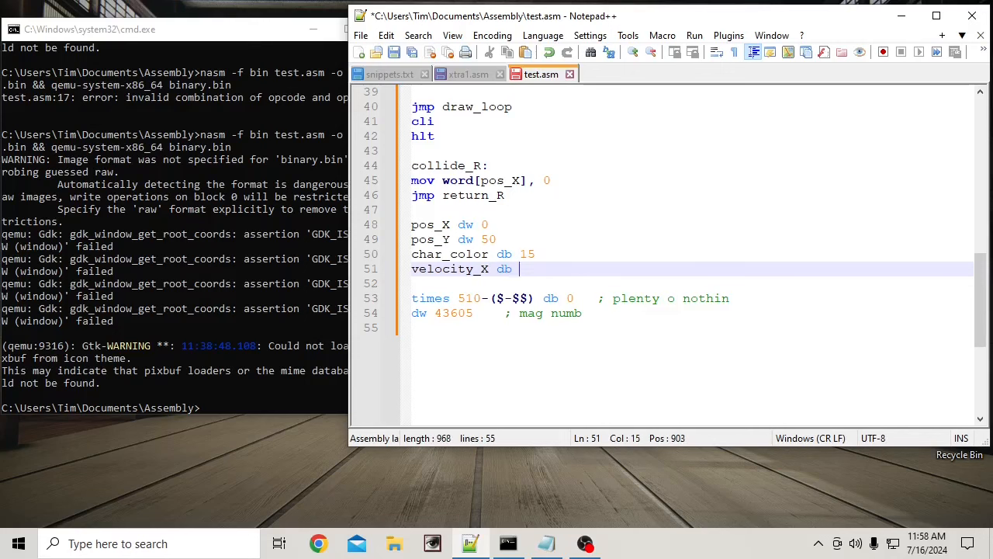
type("1")
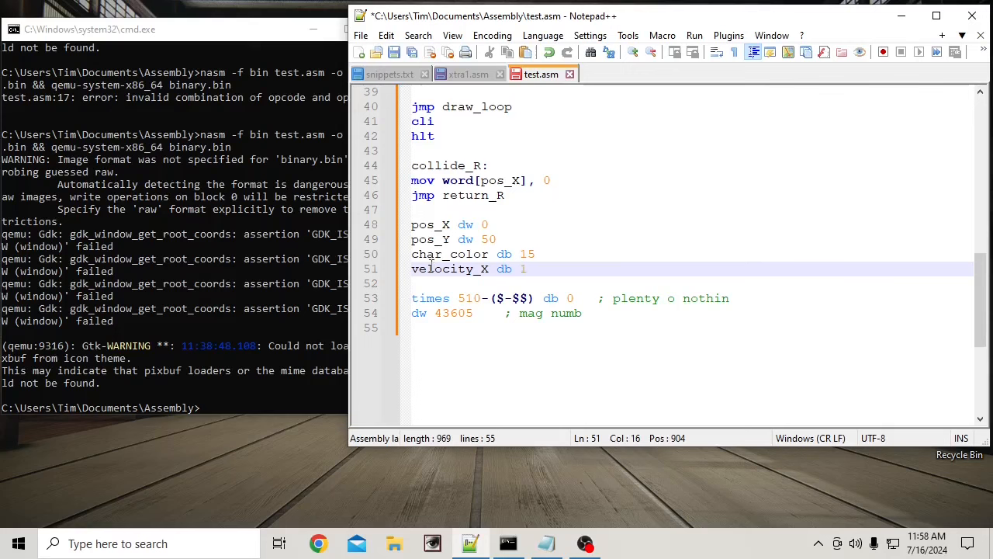
double_click(448, 268)
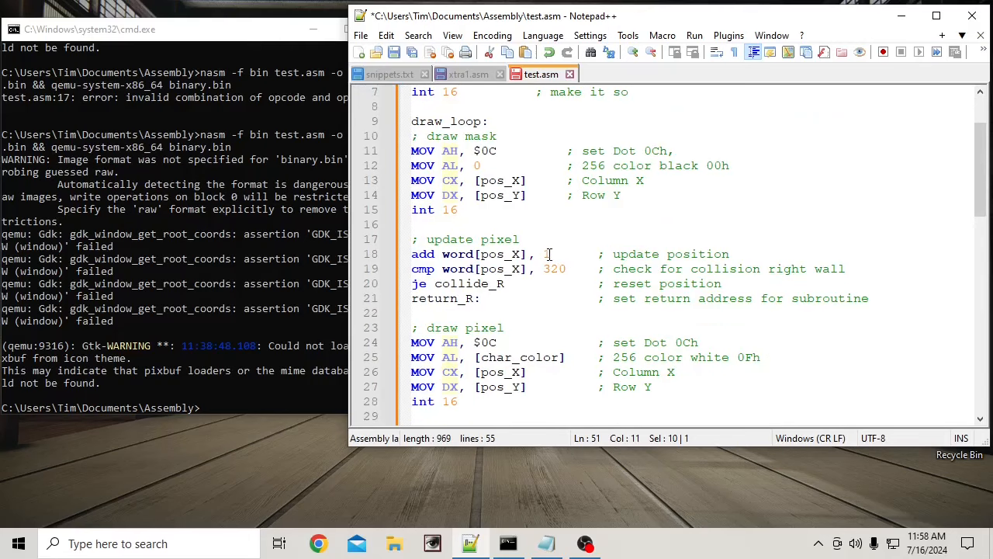
Step: Change the pos_X update line to add [velocity_X] instead of the constant 1
type("[]")
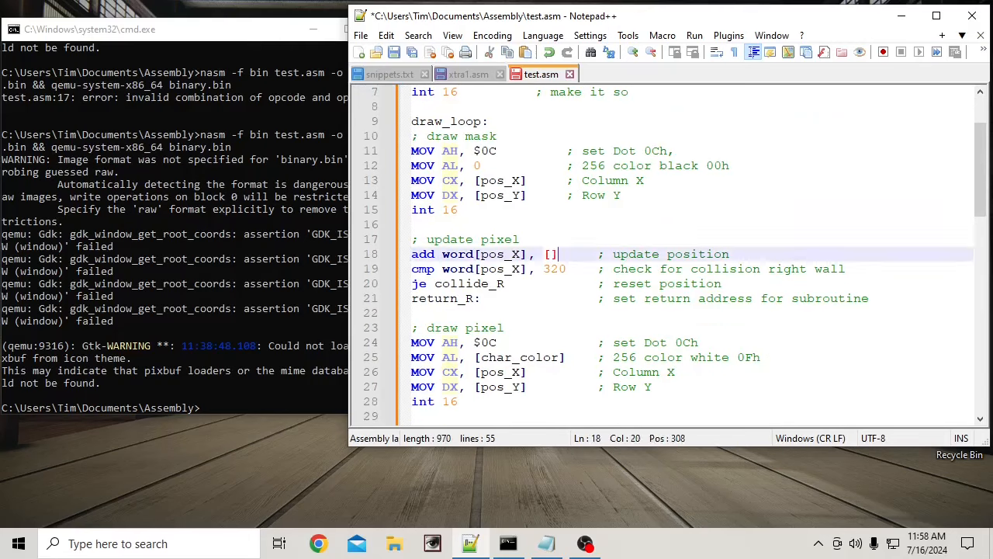
type("velocity_X")
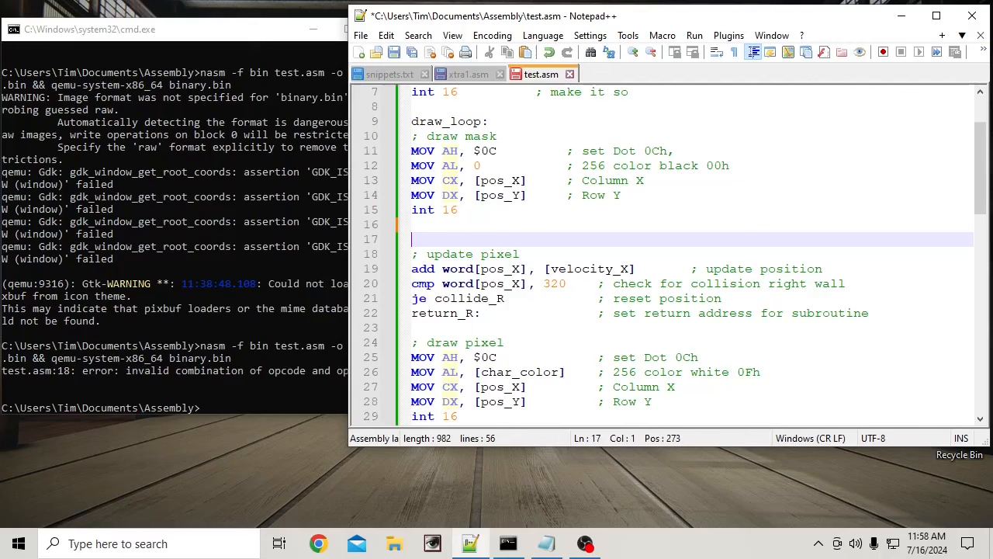
Step: Insert 'mov ax, [velocity_X]' above the update-pixel section and select velocity_X in the add line
type("ax")
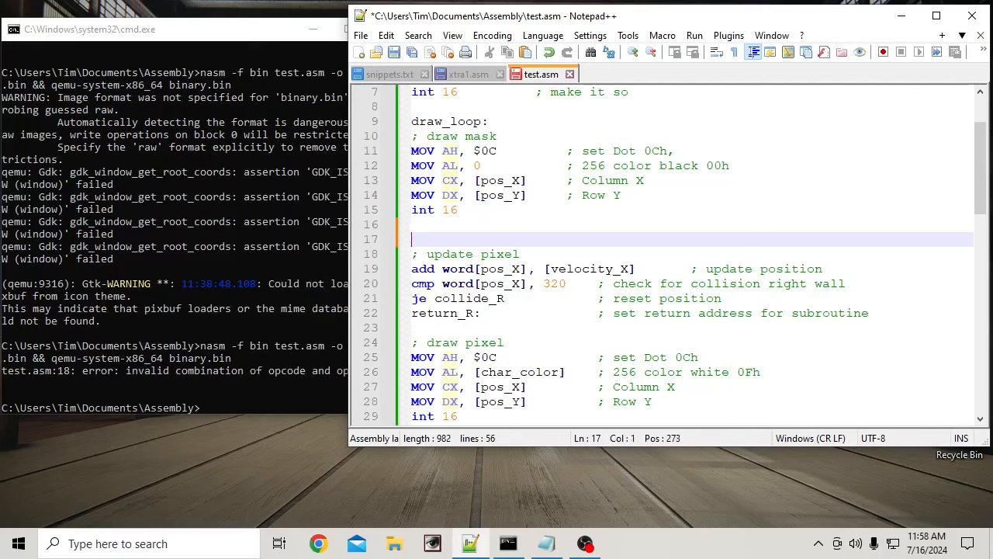
type("mov ax,")
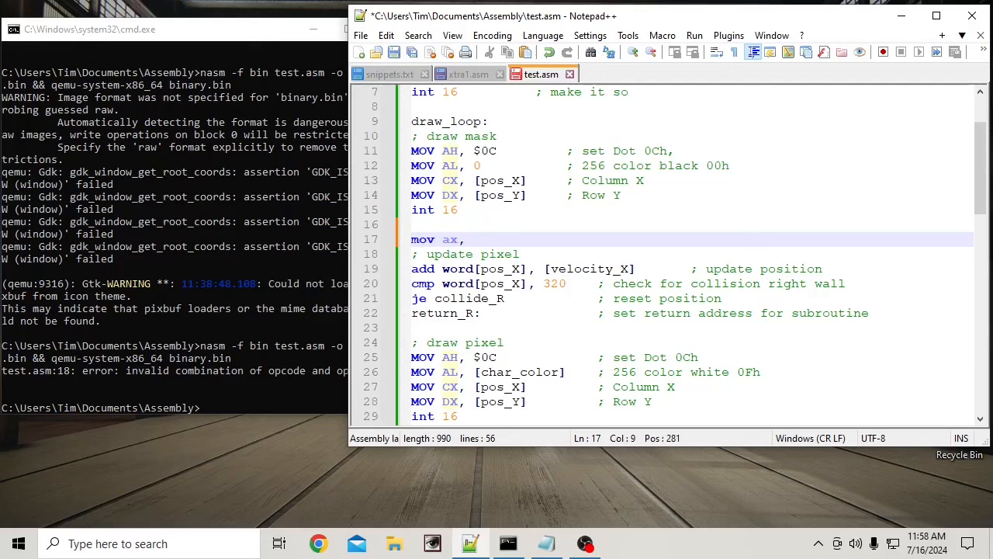
type("velocity_X")
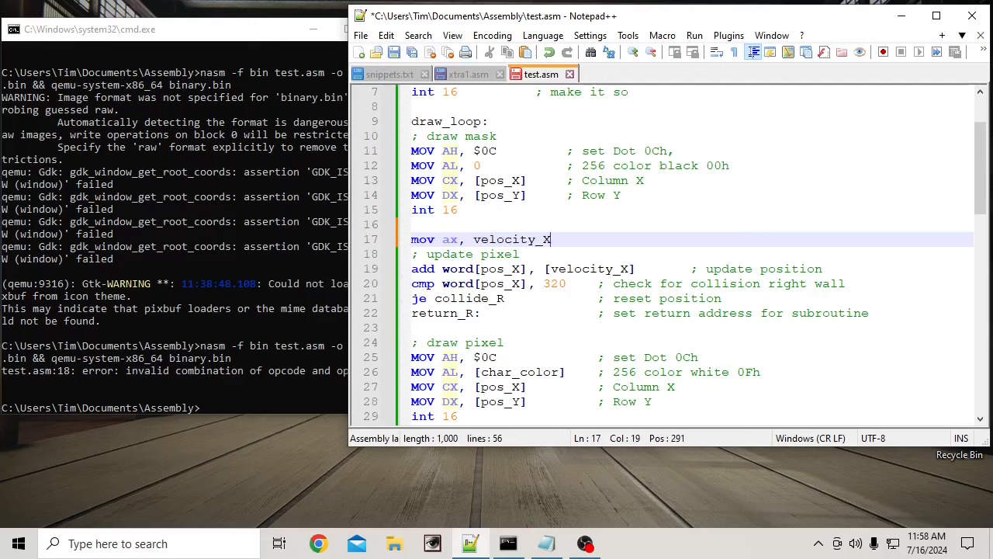
left_click(473, 239)
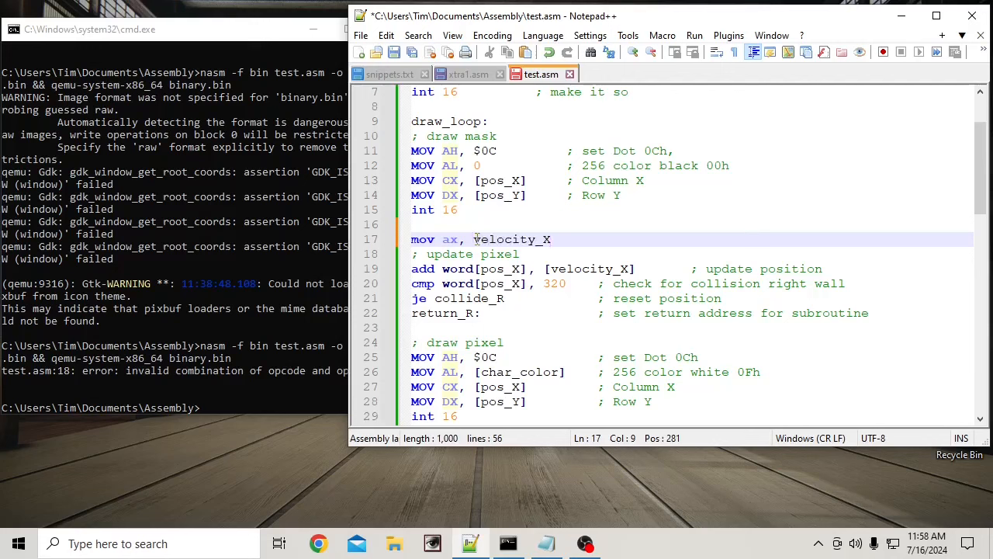
type("[")
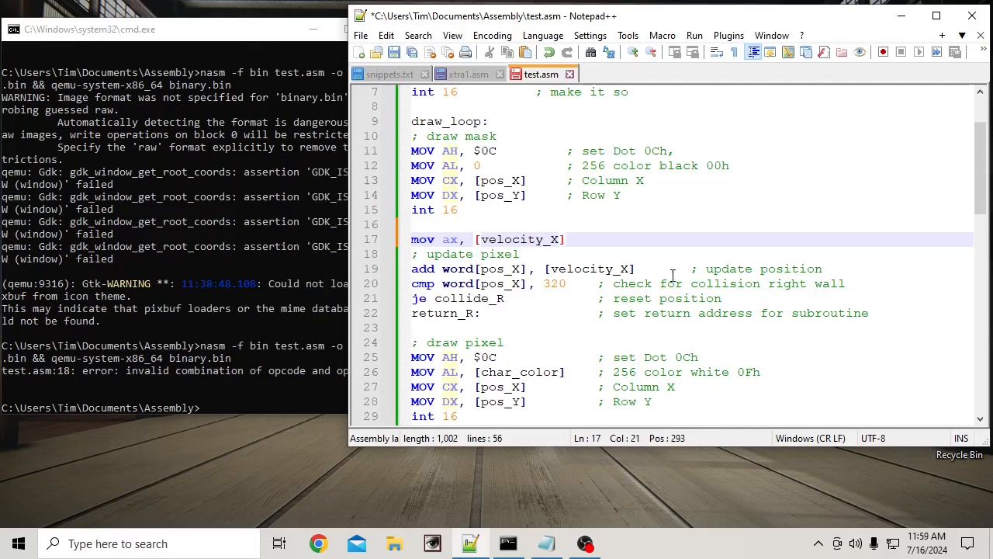
double_click(590, 268)
type("ax")
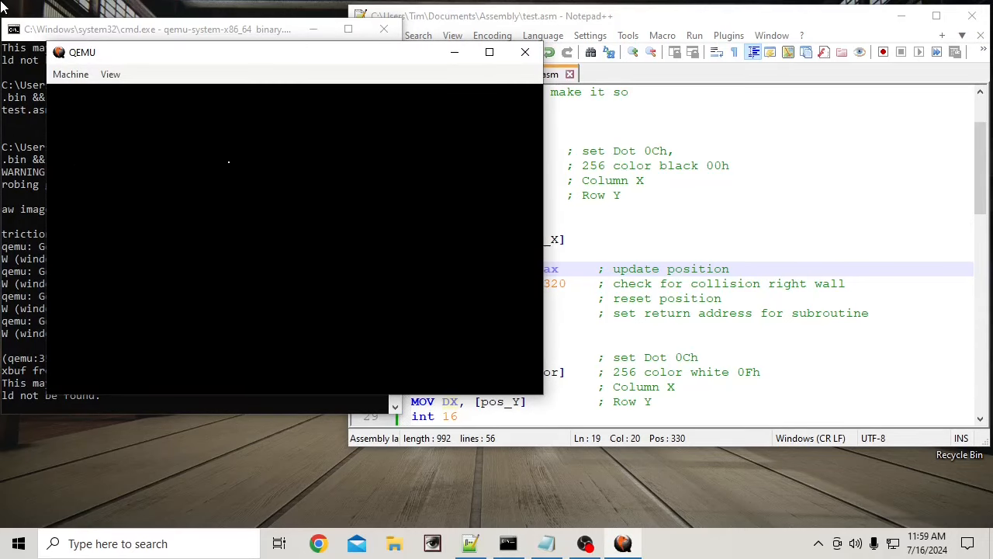
mouse_move(509, 163)
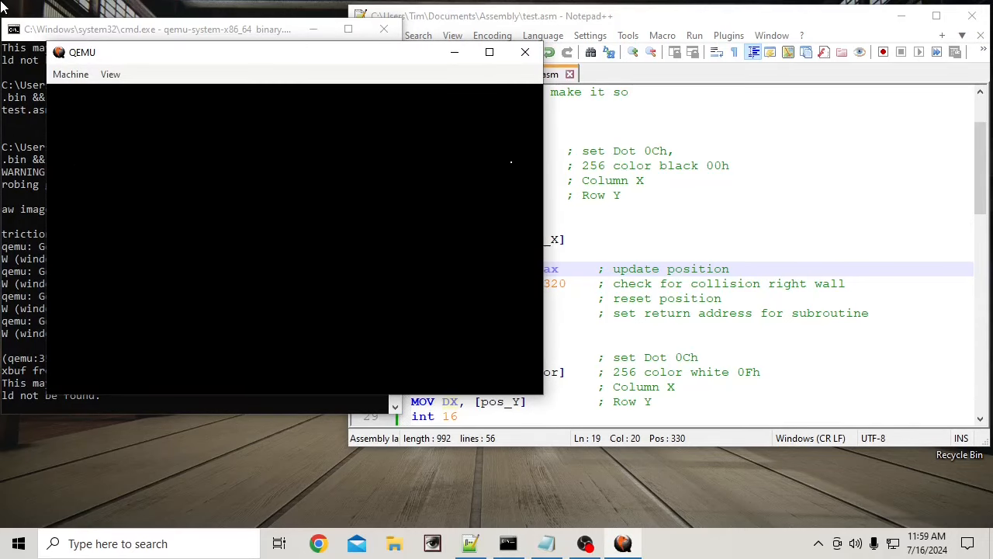
mouse_move(298, 163)
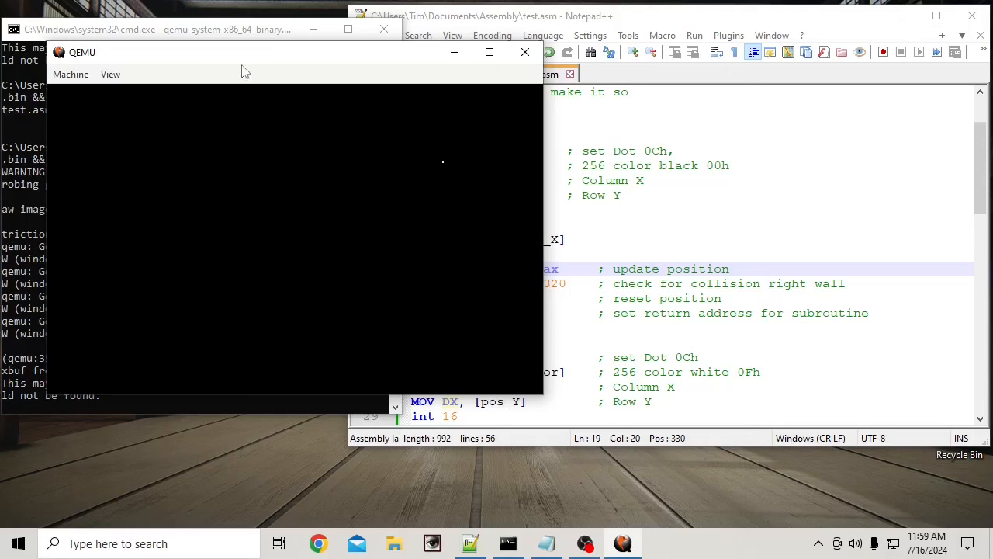
mouse_move(248, 247)
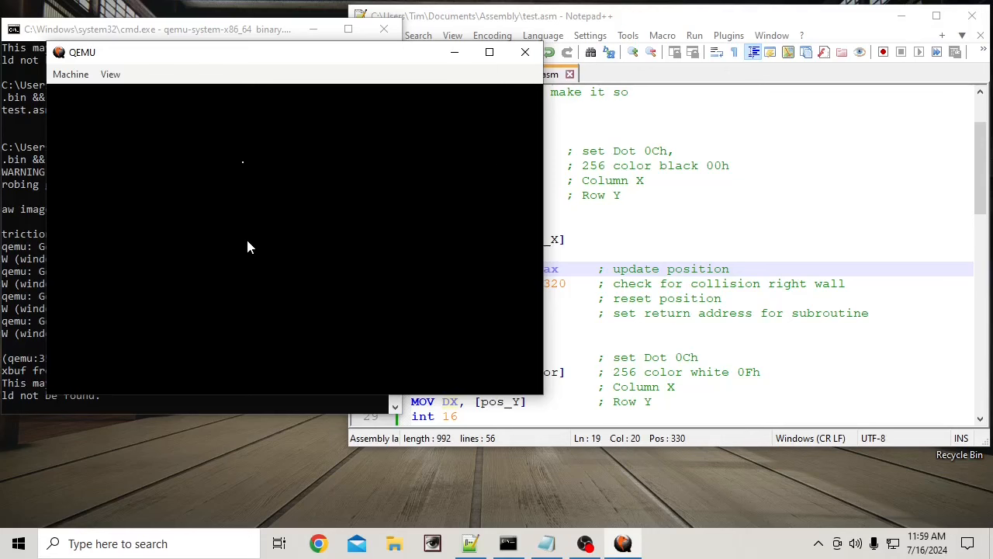
mouse_move(271, 239)
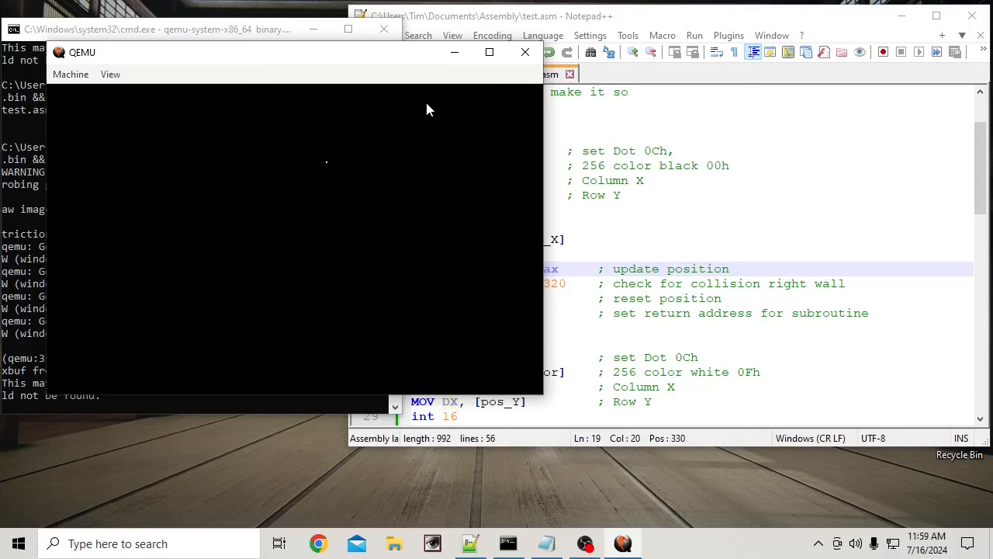
mouse_move(242, 224)
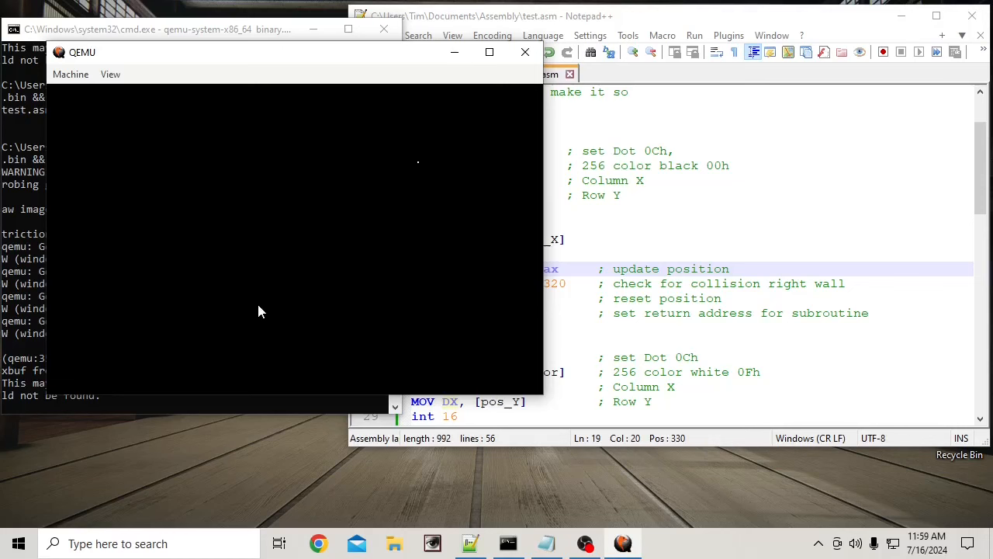
mouse_move(252, 293)
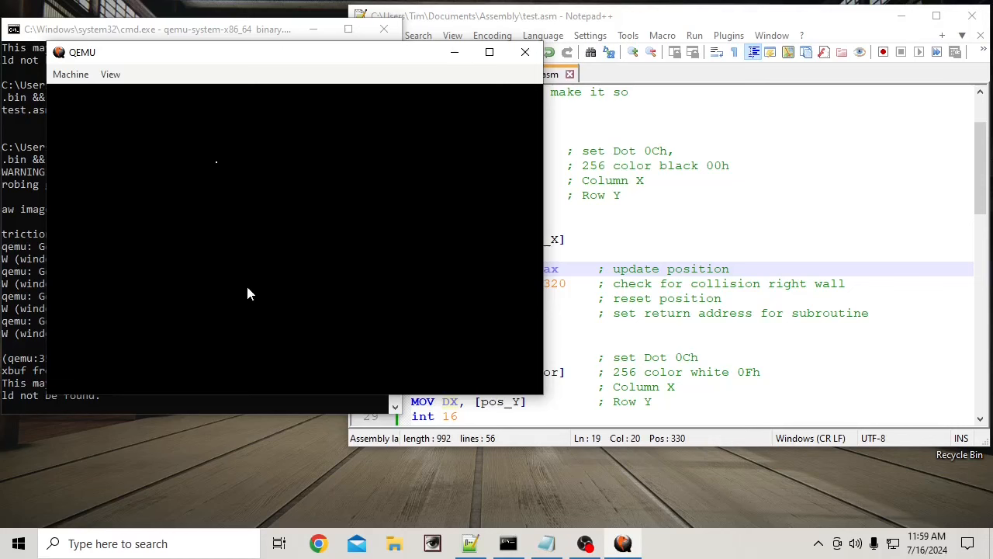
mouse_move(361, 323)
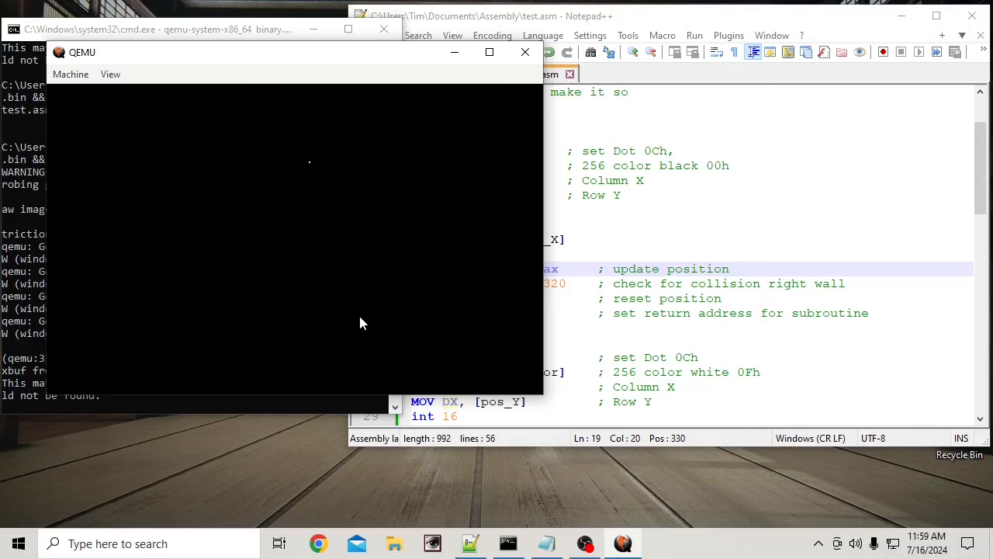
mouse_move(397, 311)
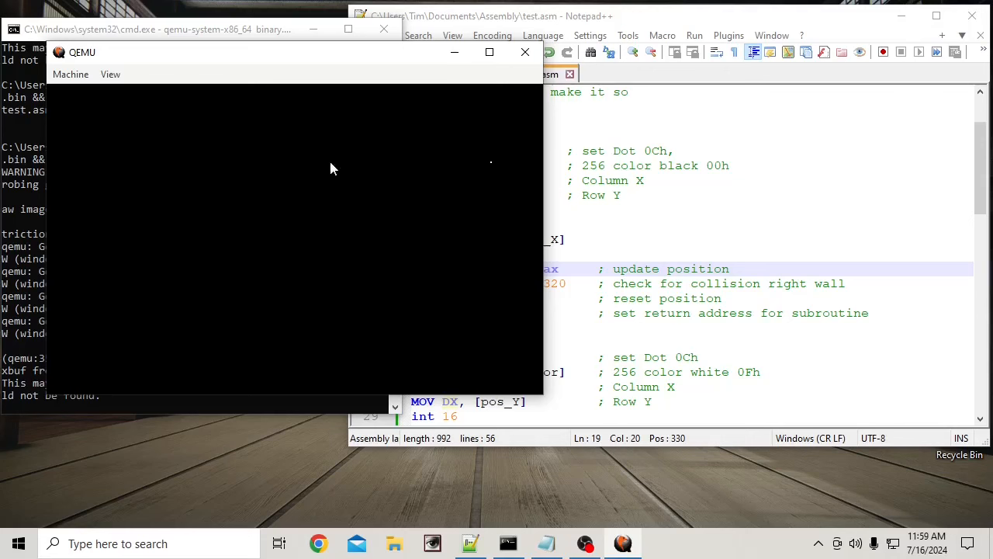
mouse_move(380, 306)
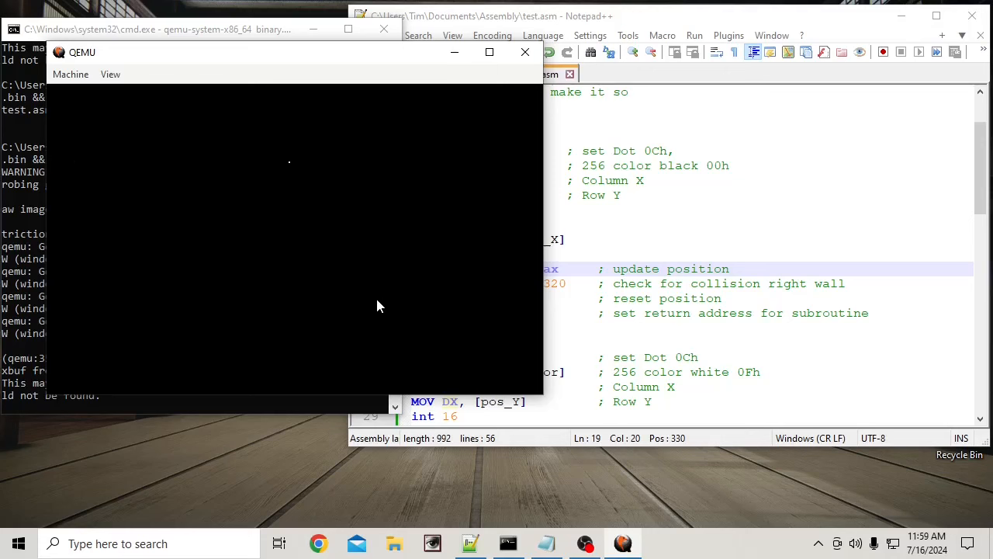
mouse_move(374, 306)
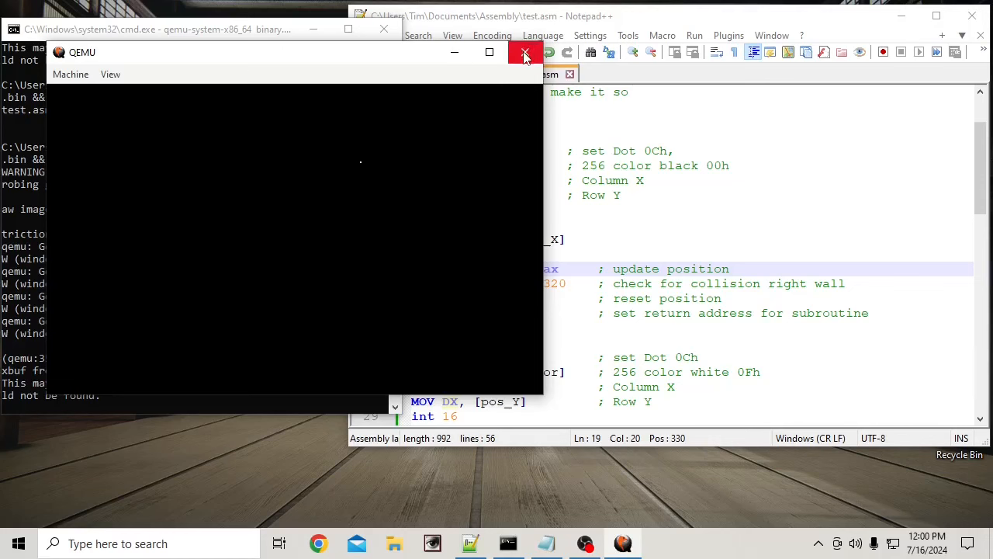
mouse_move(140, 185)
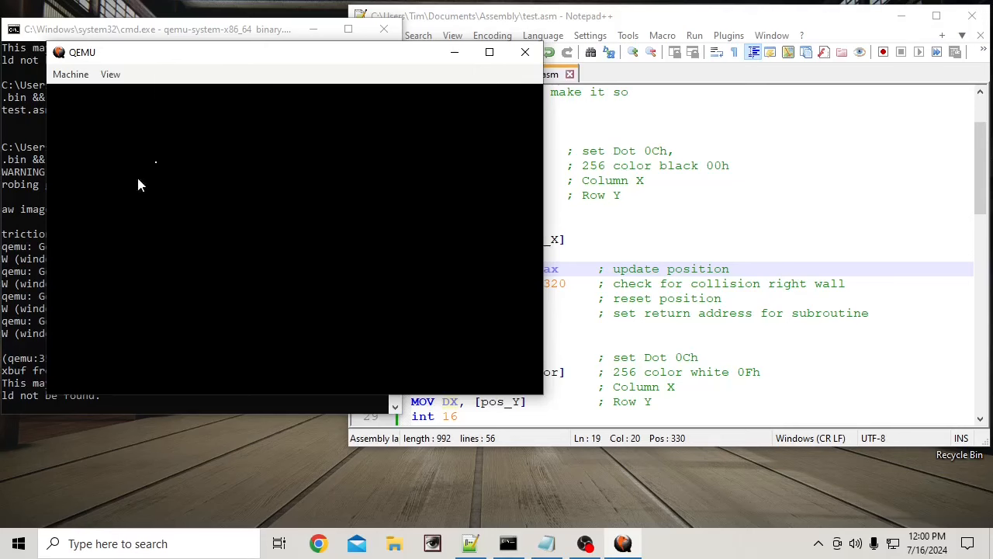
Step: Close the QEMU window after watching the dot drift across the screen
left_click(525, 53)
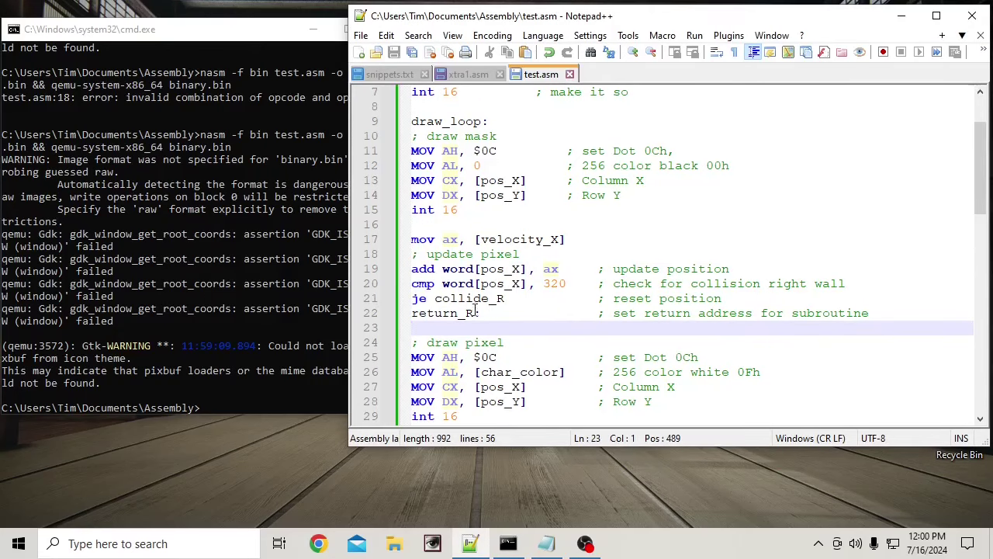
Step: In collide_R, replace the mov instruction on pos_X with neg
scroll("down", 3)
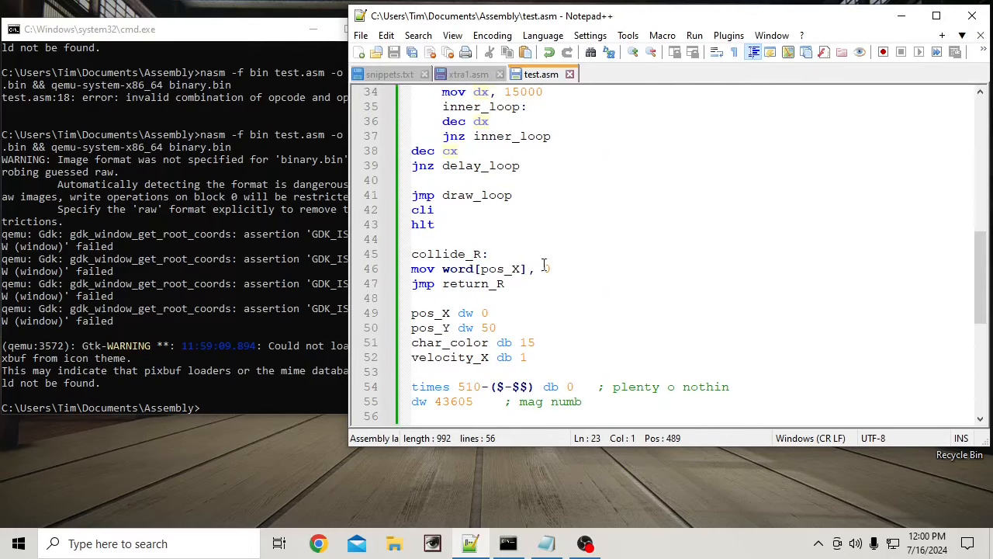
type("0")
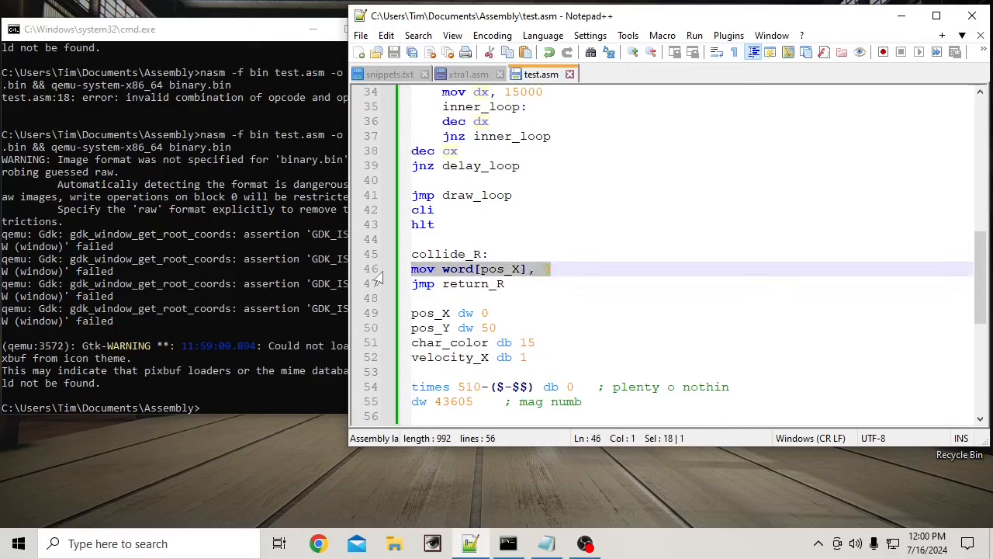
mouse_move(431, 268)
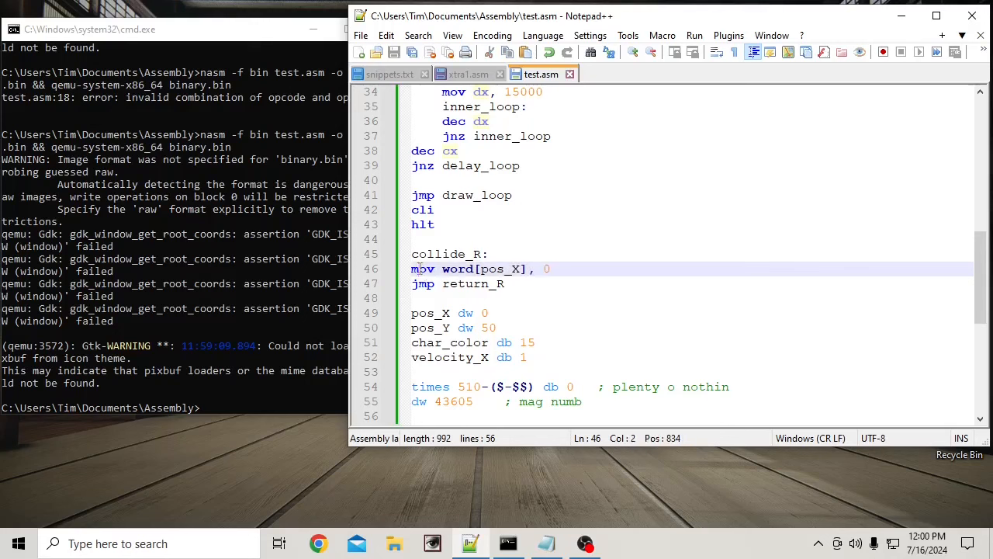
double_click(422, 269)
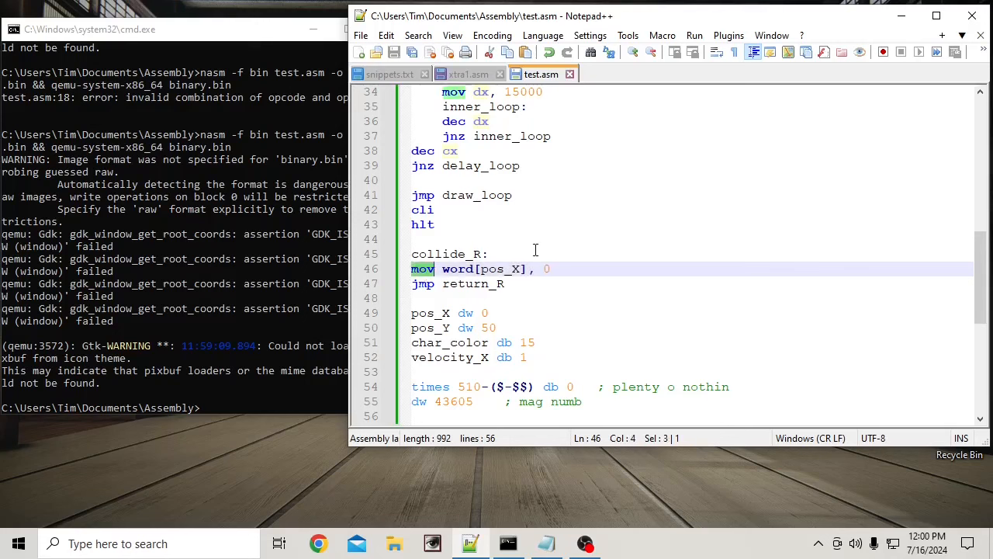
type("neg")
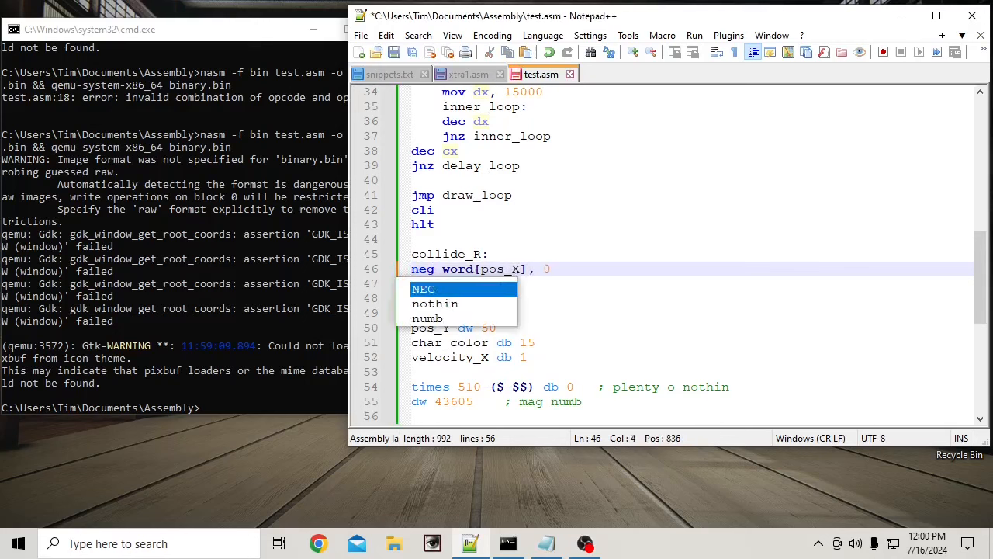
mouse_move(677, 304)
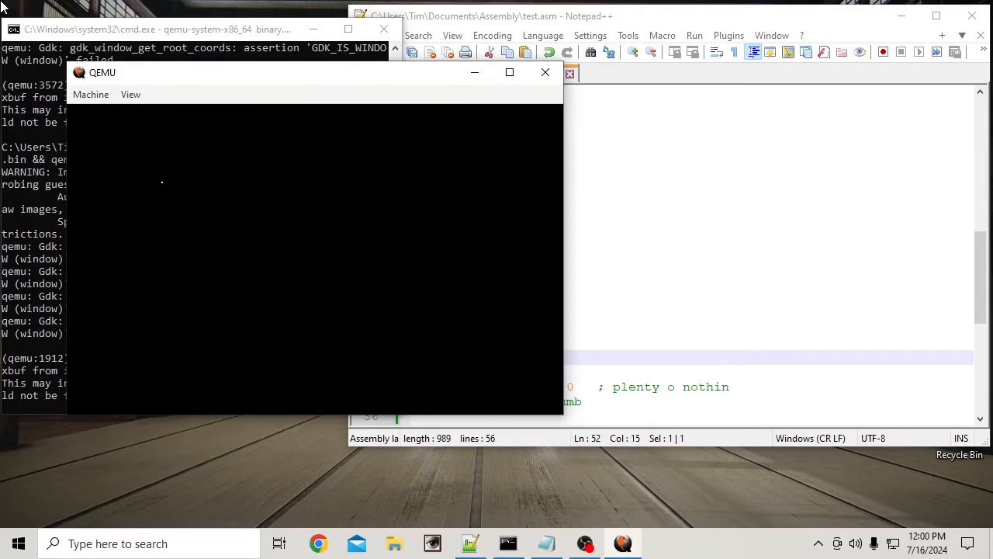
mouse_move(419, 181)
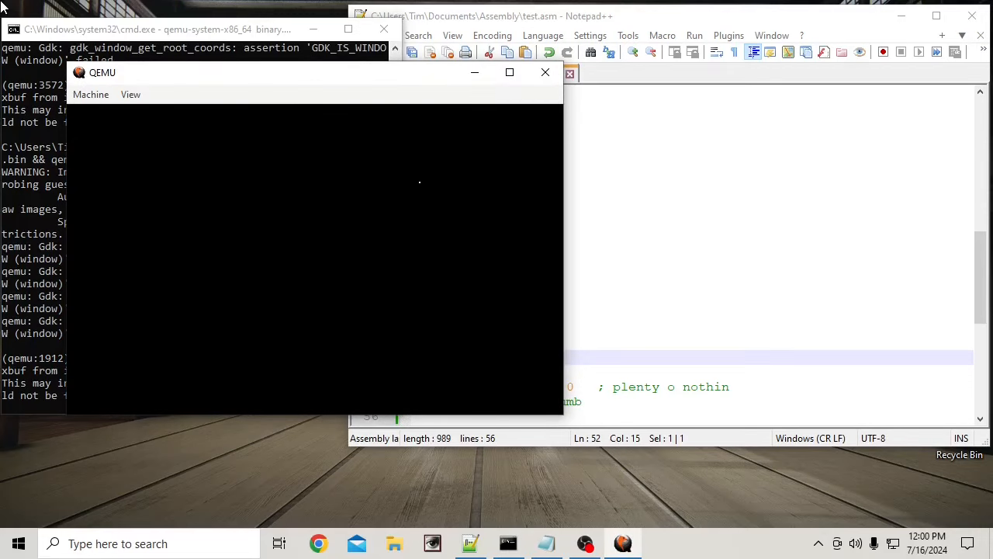
mouse_move(167, 180)
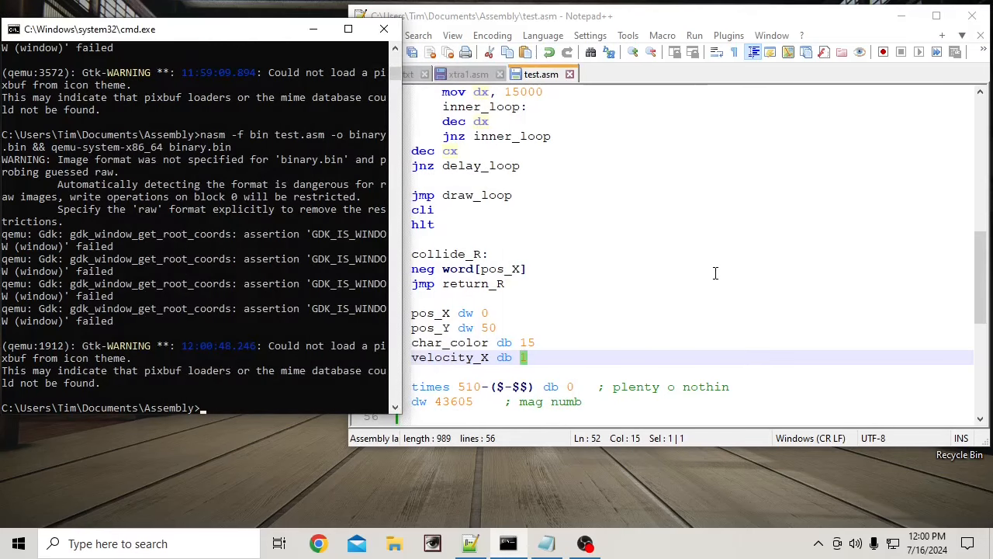
mouse_move(487, 373)
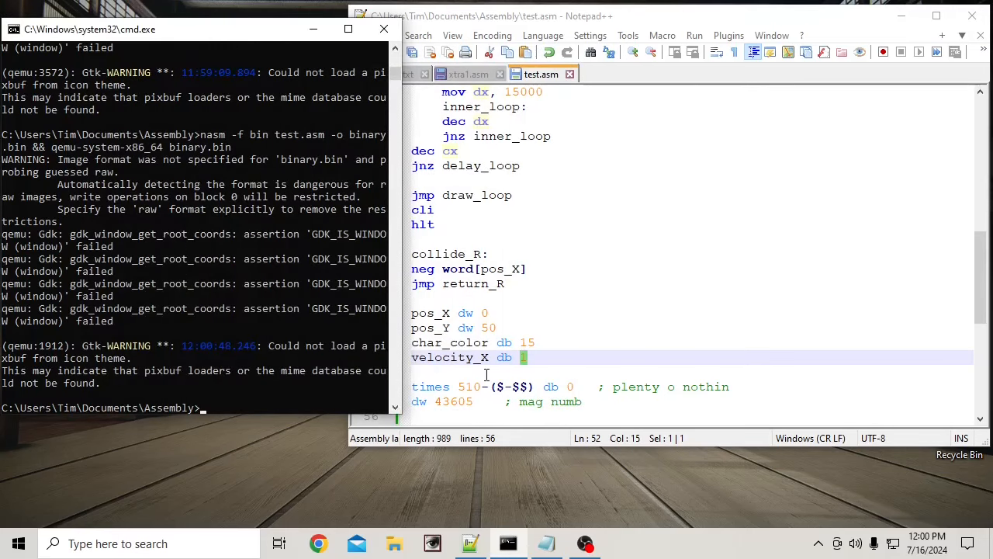
mouse_move(543, 273)
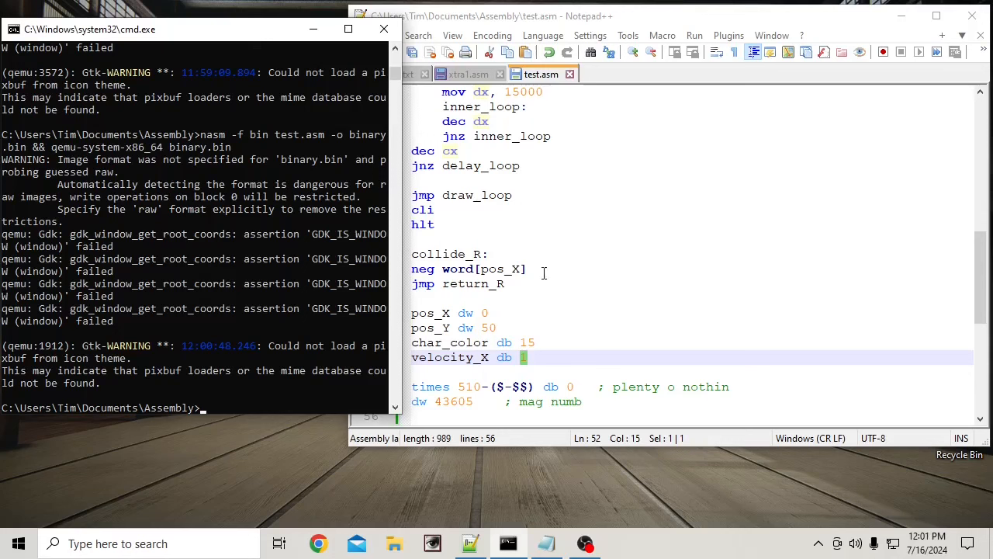
mouse_move(553, 269)
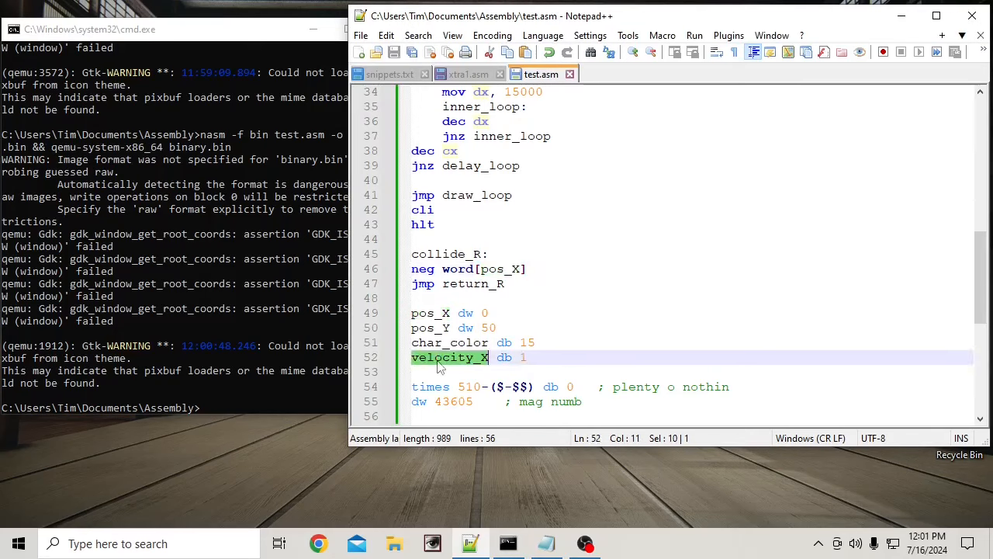
Step: Make the collide_R negate line operate on velocity_X instead of pos_X
double_click(499, 268)
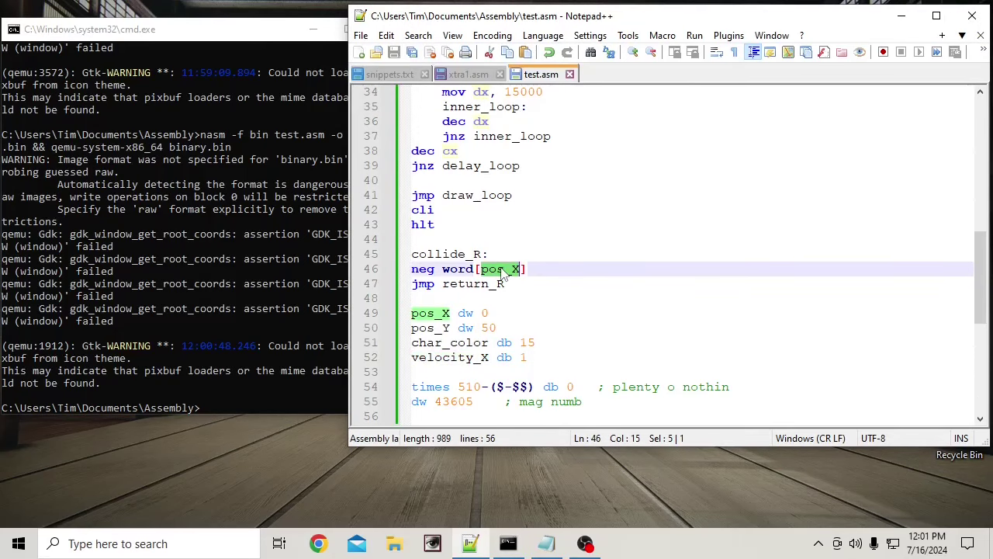
type("velocity_X")
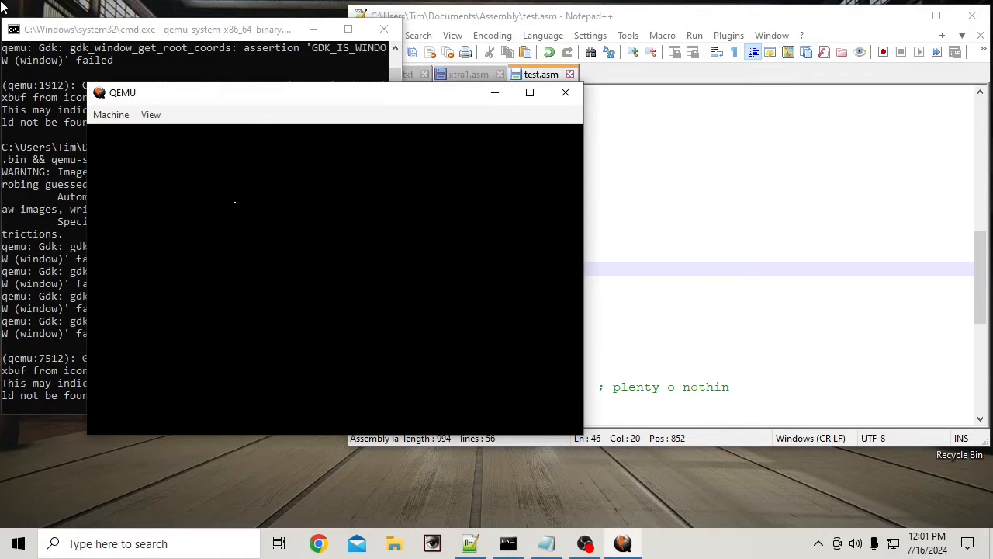
mouse_move(531, 202)
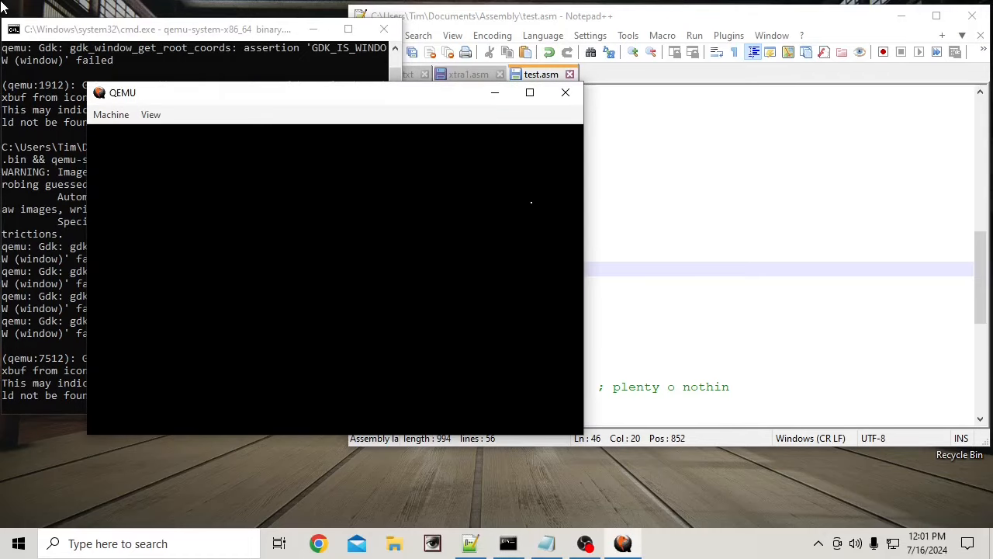
mouse_move(345, 201)
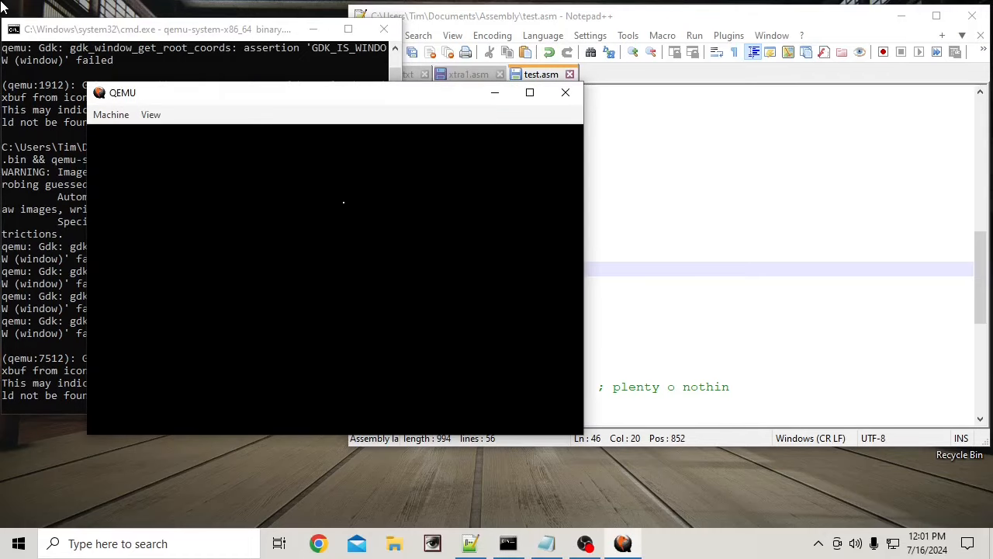
mouse_move(545, 200)
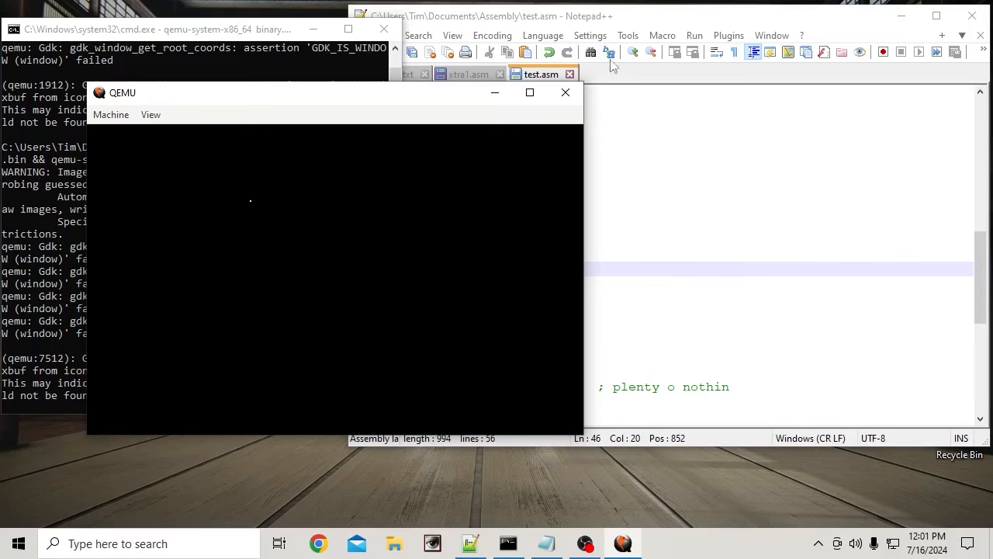
Step: Change the right-wall check's je jump to collide_R into jge
left_click(565, 93)
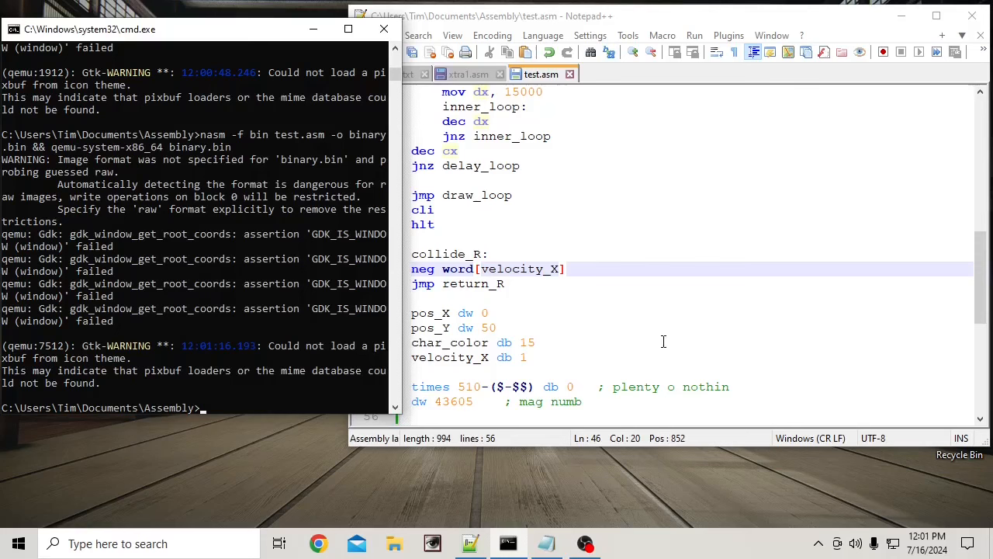
mouse_move(654, 343)
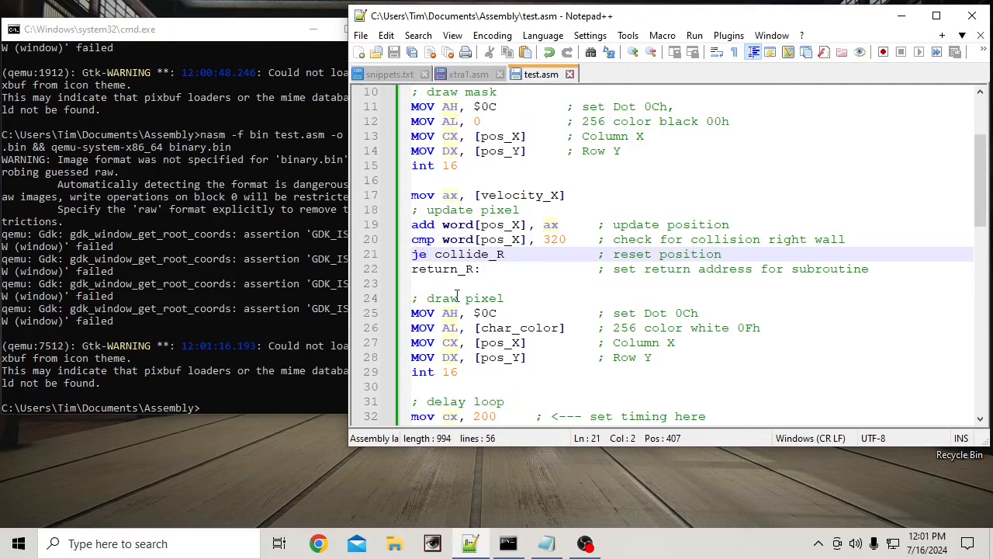
double_click(553, 239)
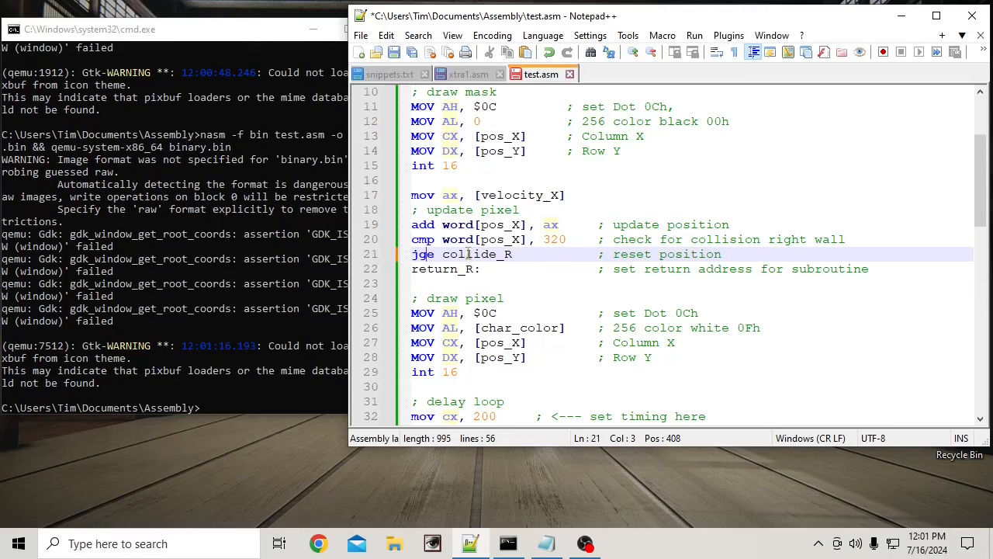
double_click(475, 255)
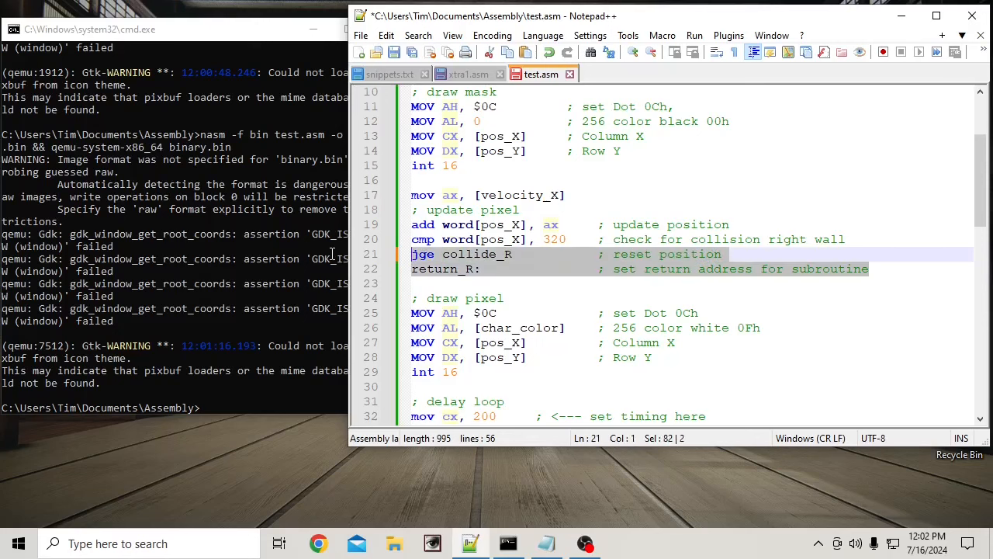
mouse_move(338, 264)
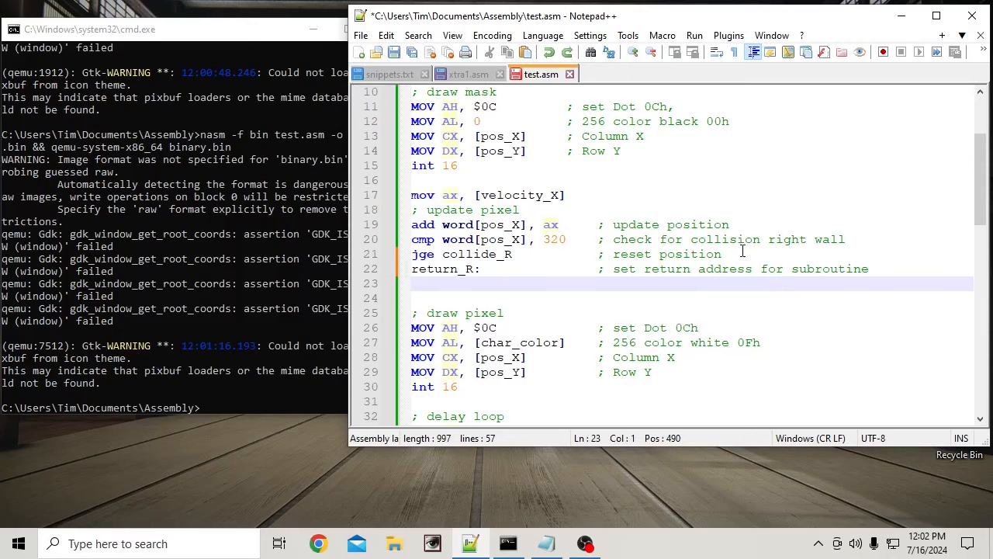
Step: Duplicate the right-wall check into a left-wall check comparing pos_X with -1 using jle
left_click_drag(411, 239, 566, 255)
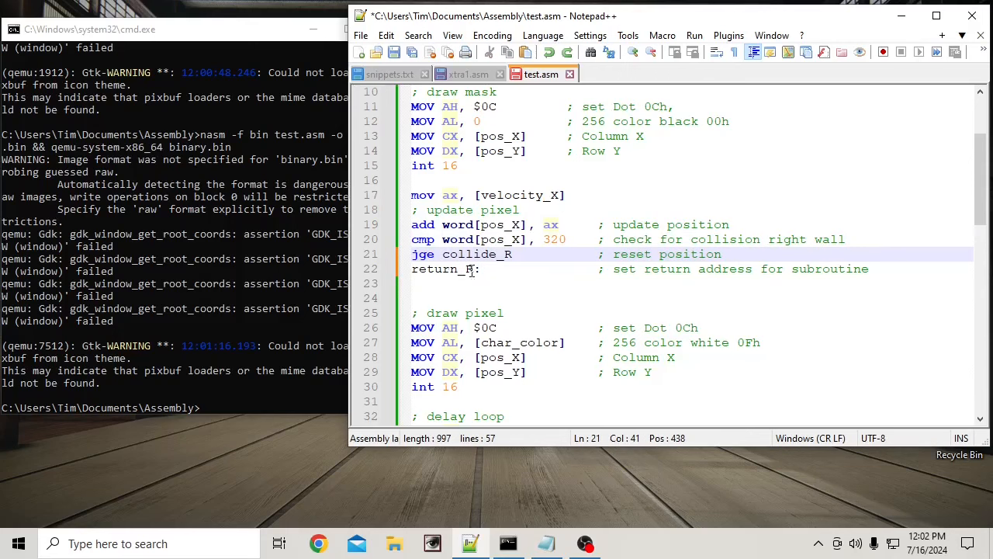
mouse_move(766, 261)
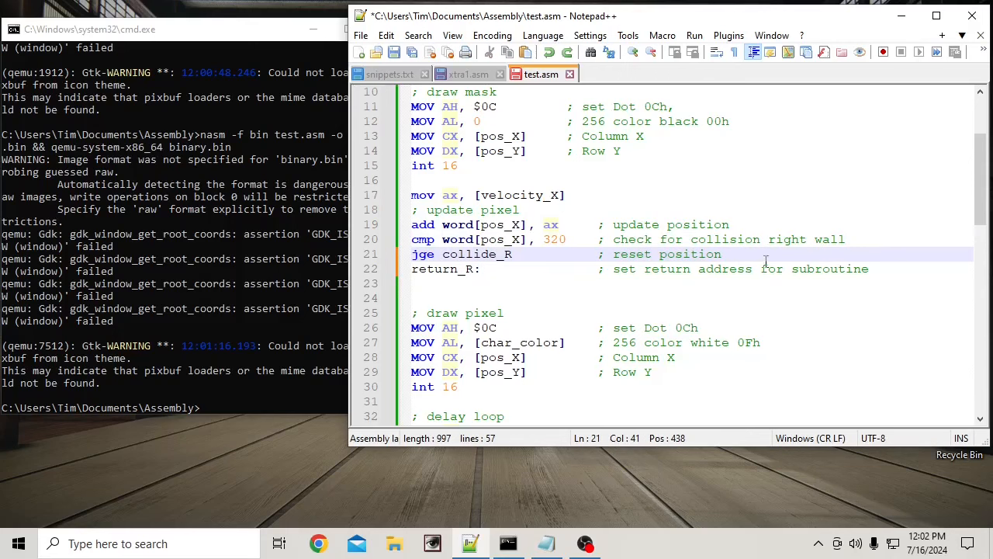
key("Enter")
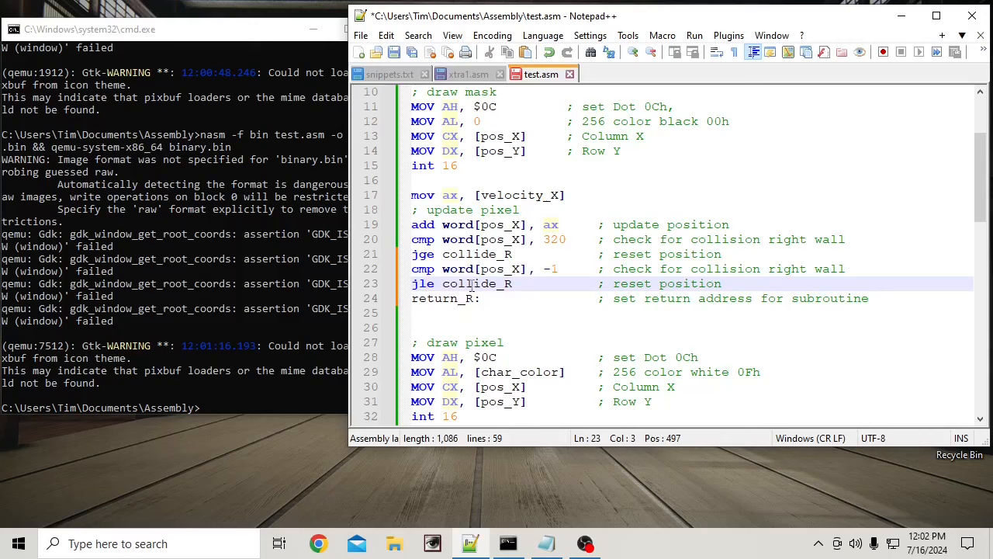
left_click(467, 254)
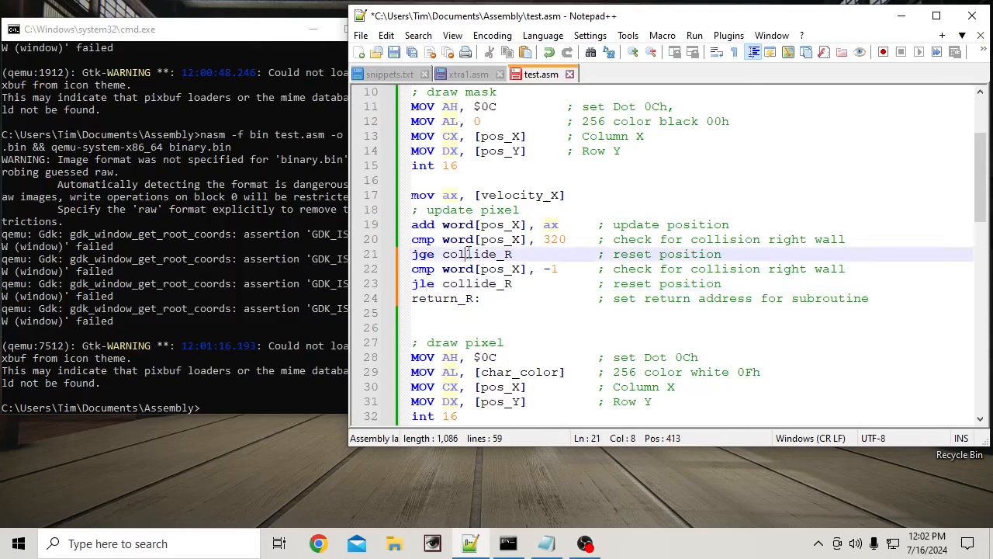
double_click(475, 254)
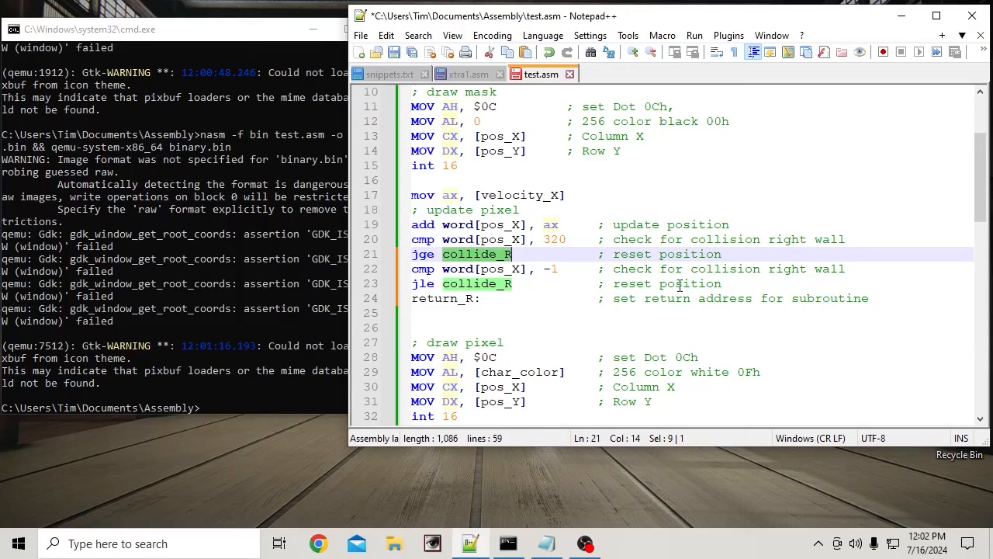
Step: Rename every collide_R label to reverse_X via Replace All, then dismiss the dialog
key("Ctrl+h")
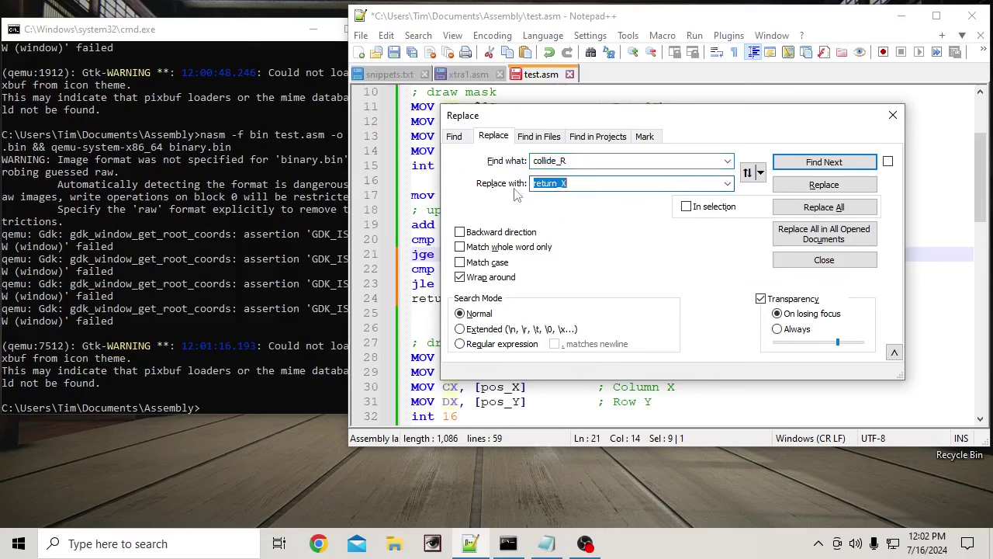
mouse_move(509, 190)
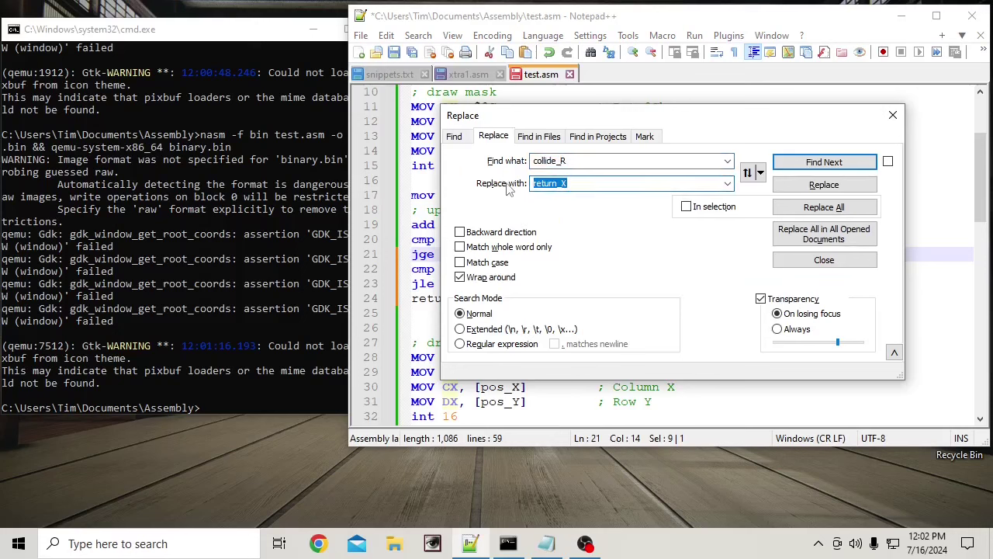
type("reverse")
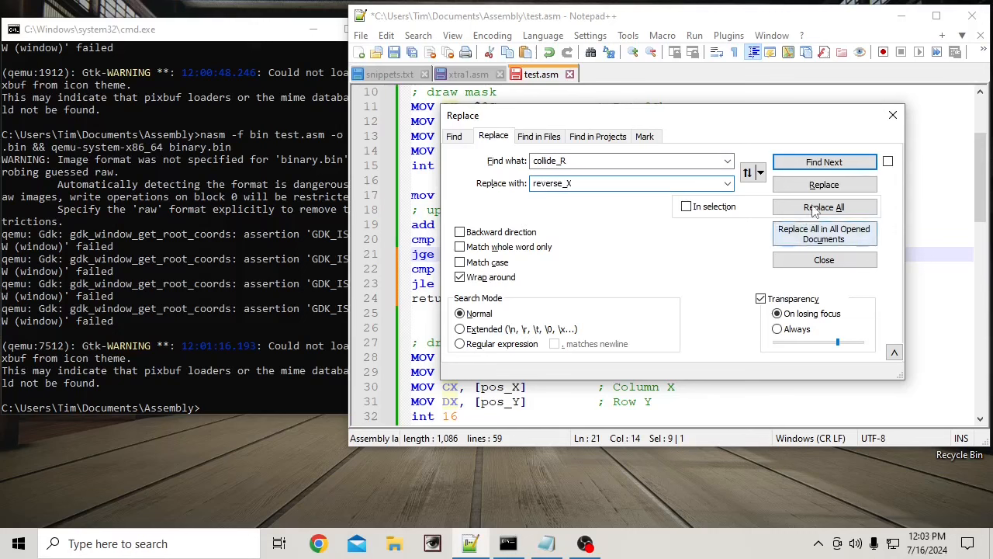
left_click(824, 208)
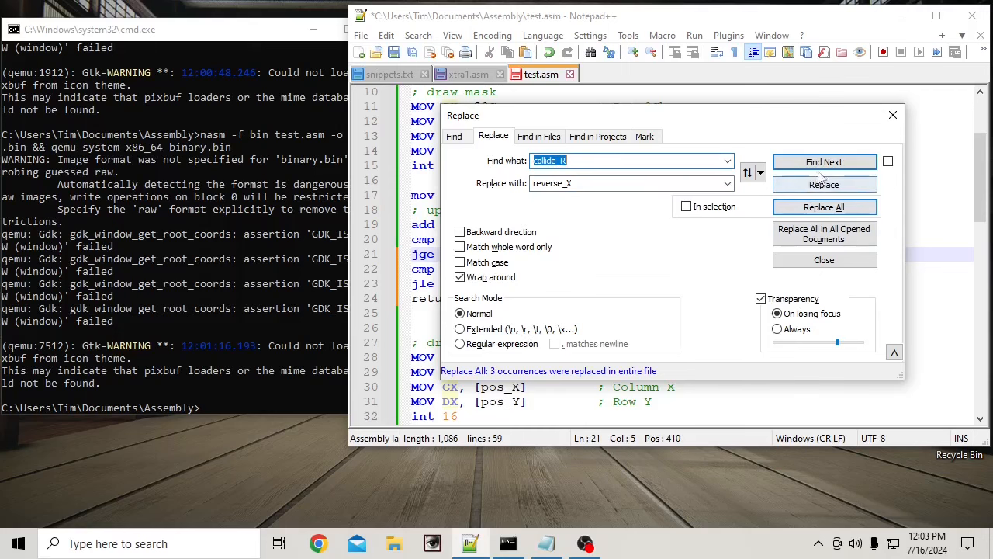
left_click(825, 259)
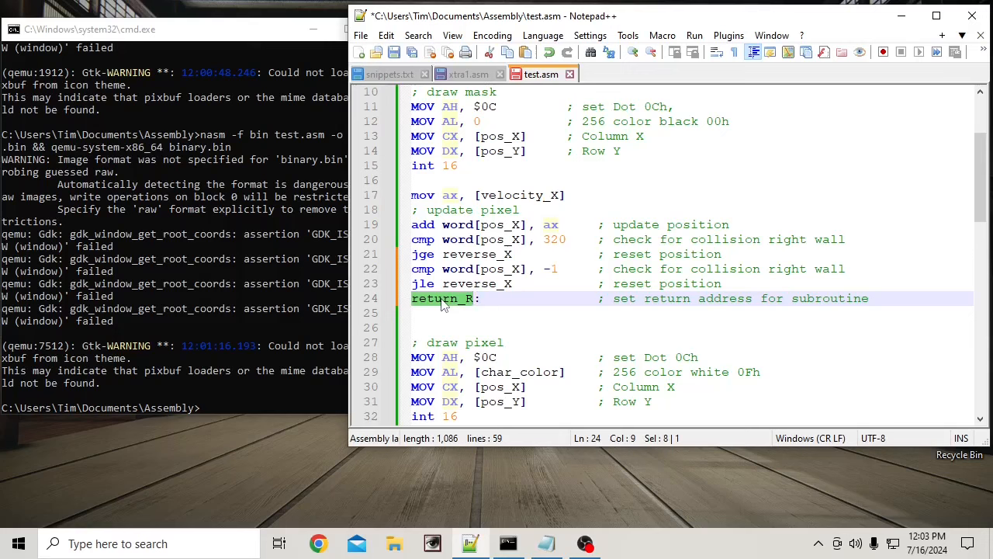
Step: Replace every return_R with reversed_X across test.asm via Replace All, then dismiss the dialog
key("Ctrl+h")
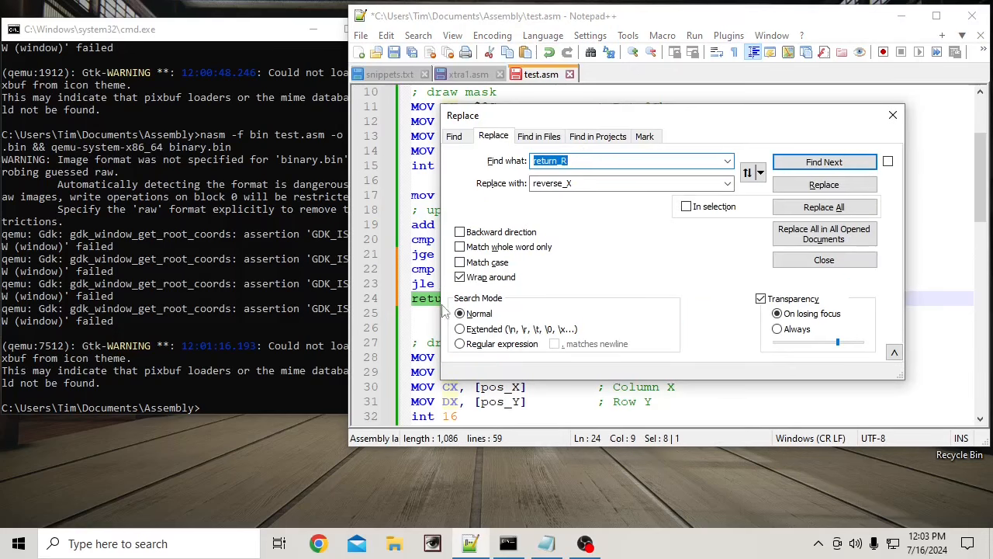
left_click(624, 183)
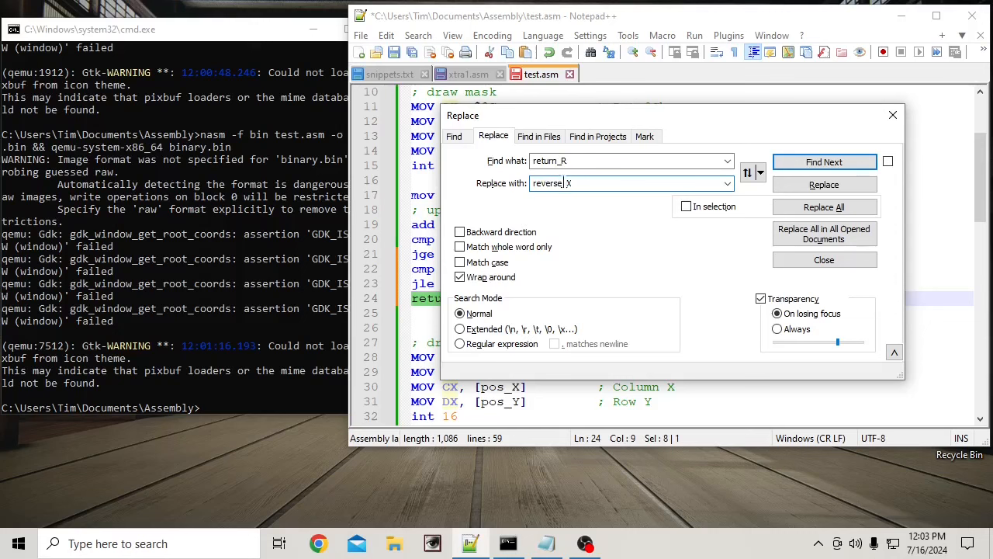
type("d_")
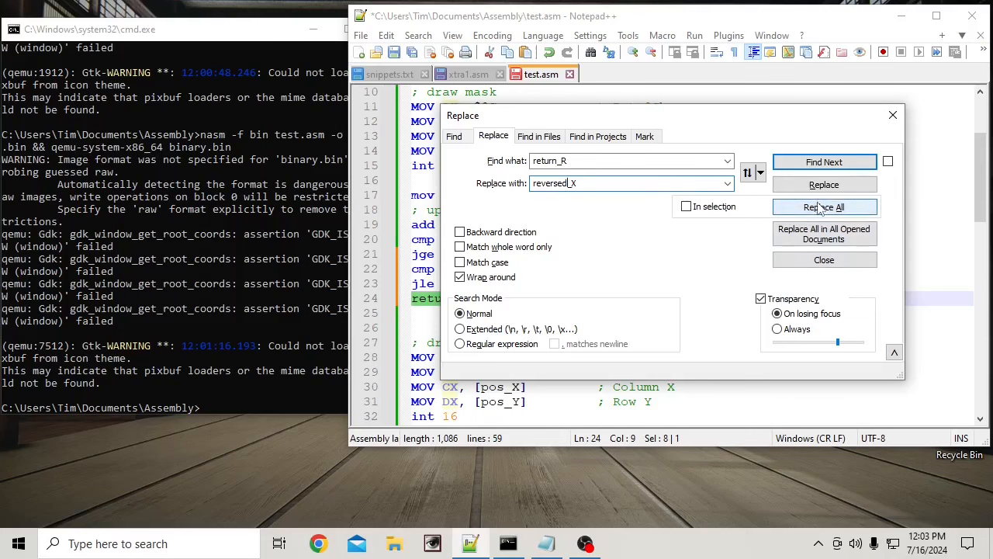
left_click(824, 207)
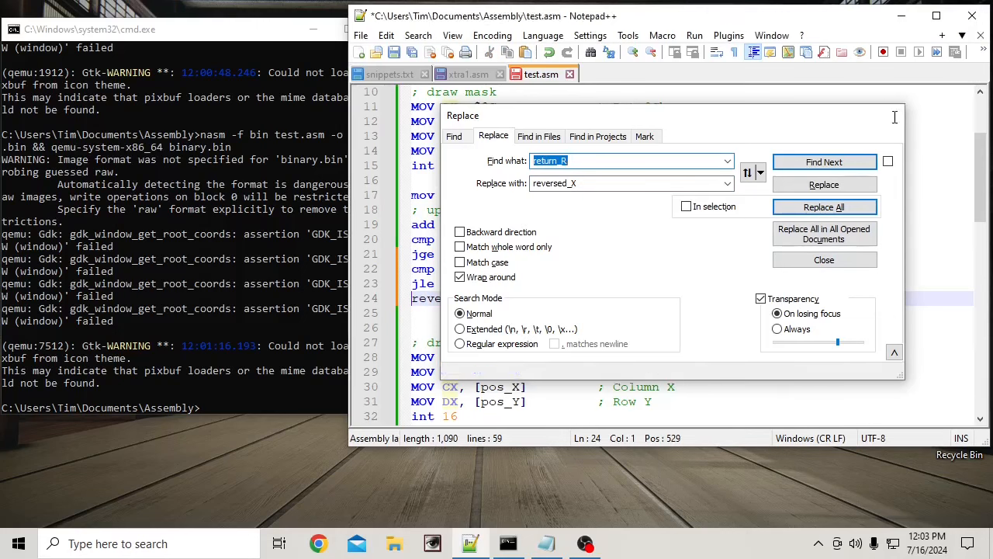
left_click(824, 259)
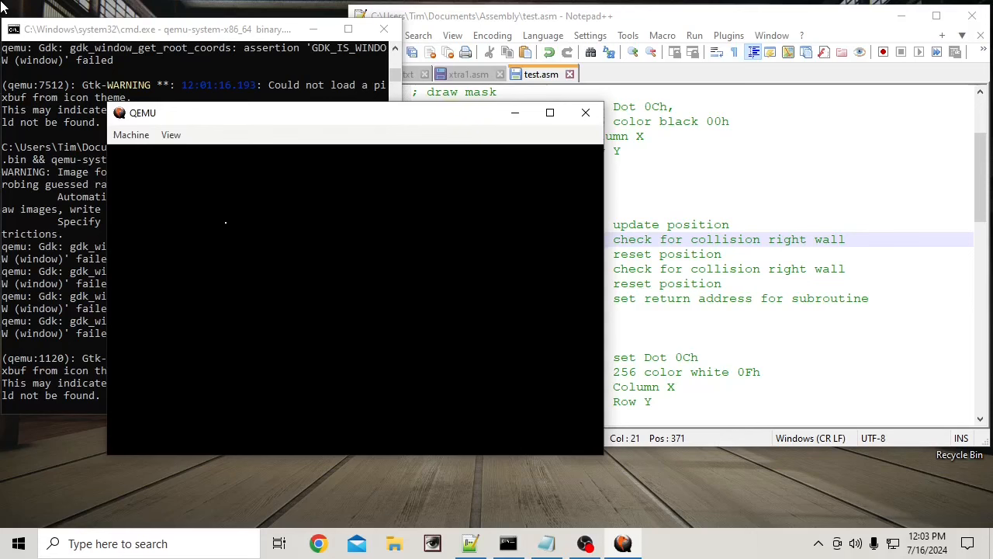
mouse_move(523, 223)
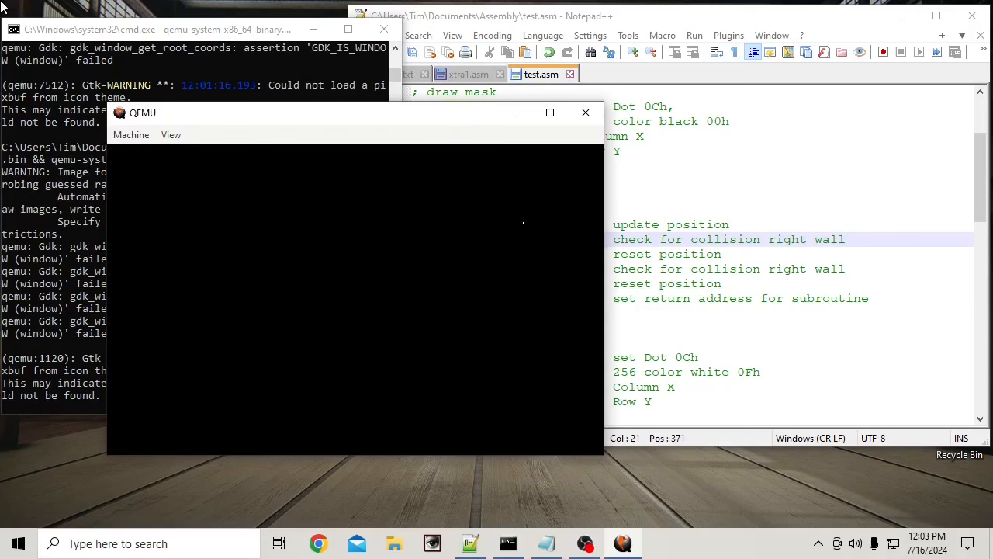
mouse_move(391, 223)
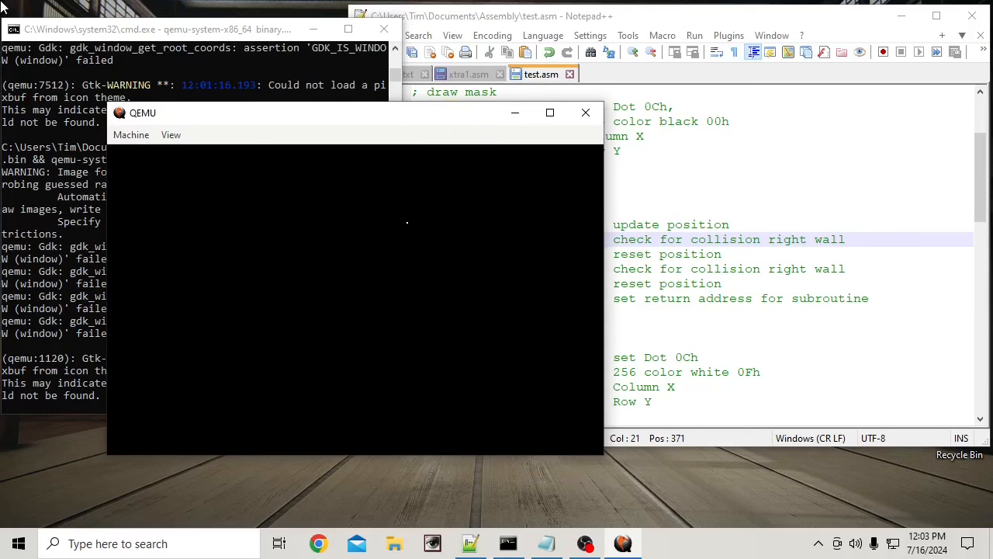
mouse_move(507, 224)
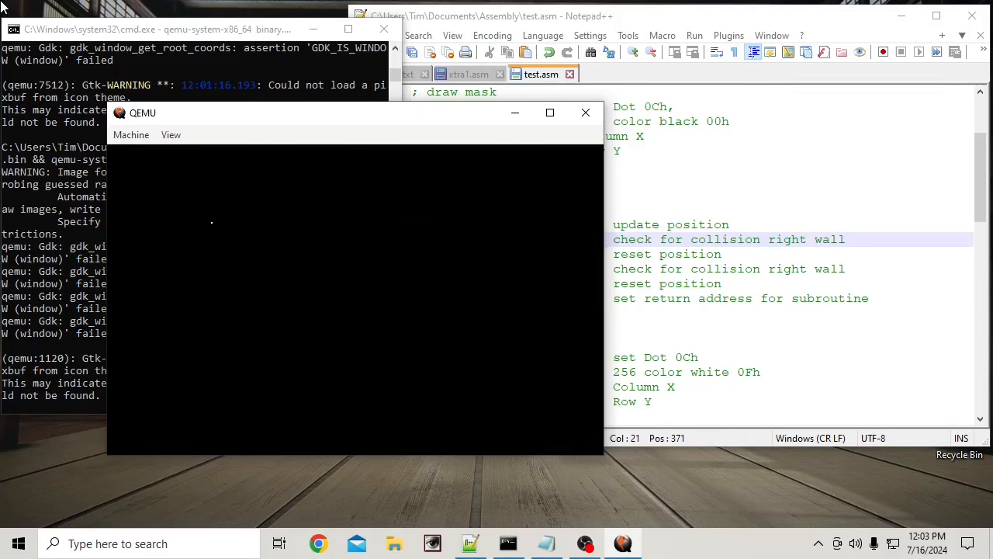
mouse_move(295, 224)
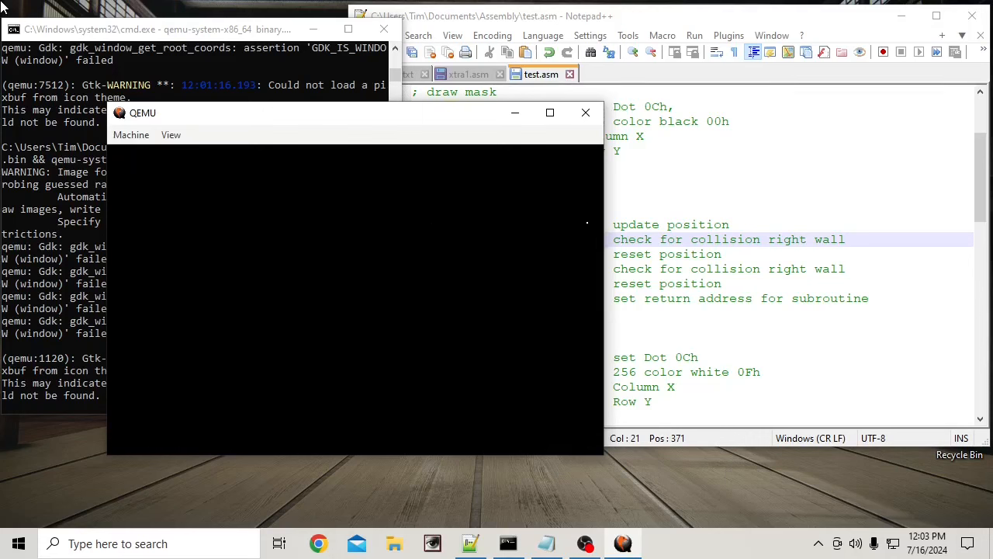
mouse_move(323, 223)
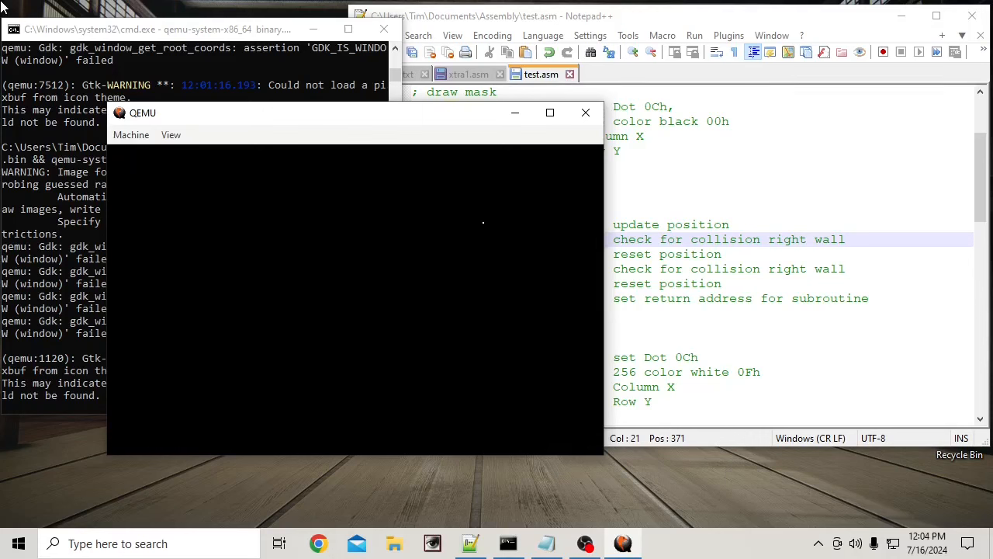
mouse_move(432, 223)
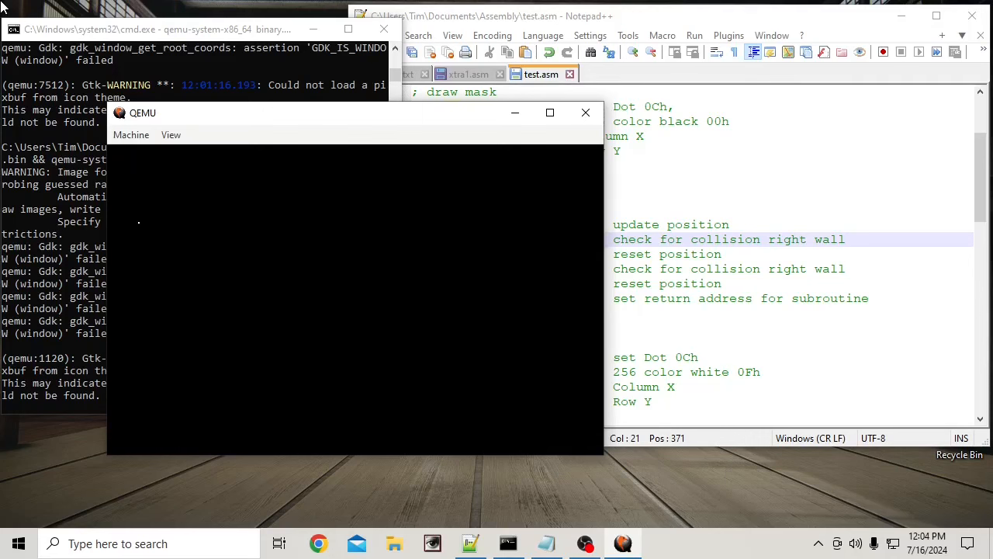
mouse_move(365, 223)
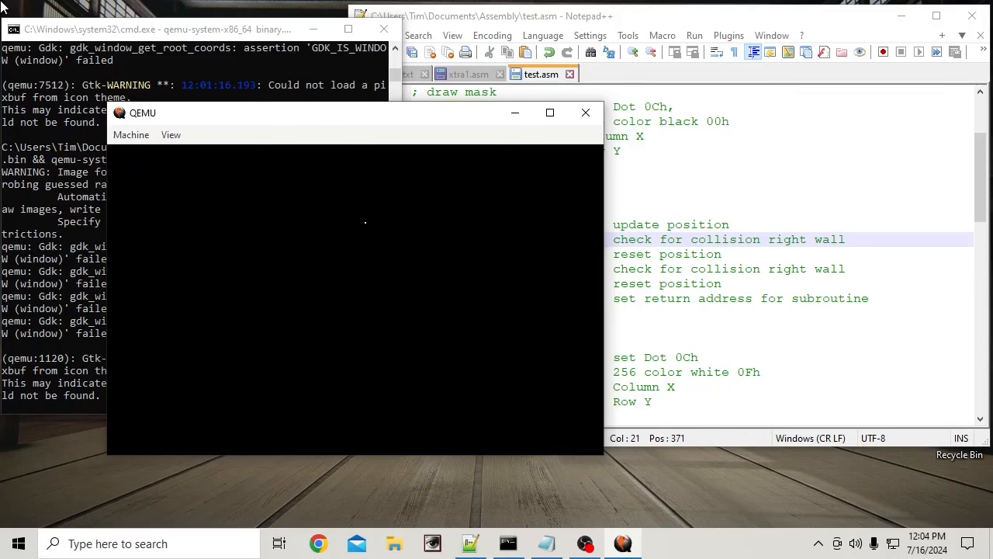
mouse_move(554, 223)
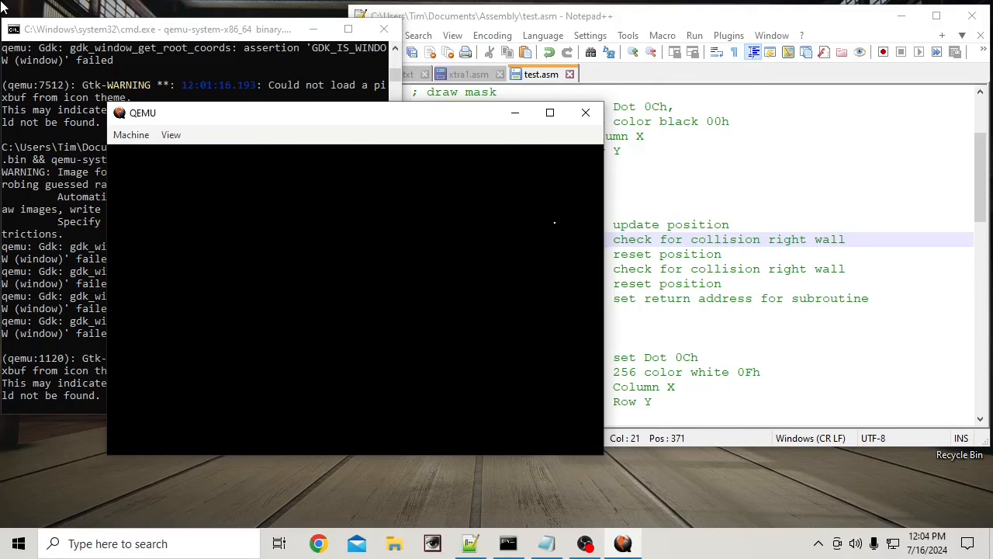
mouse_move(261, 224)
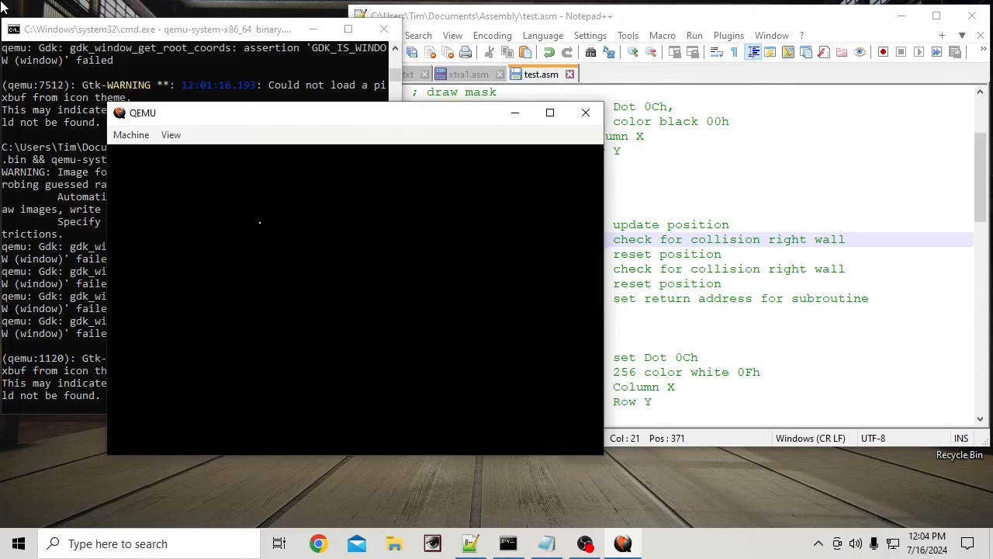
mouse_move(248, 224)
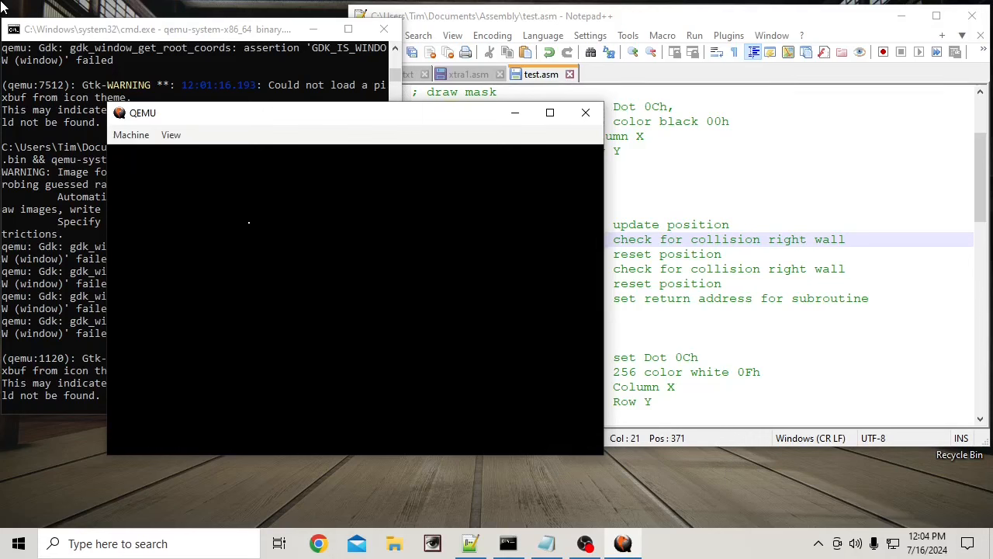
mouse_move(543, 223)
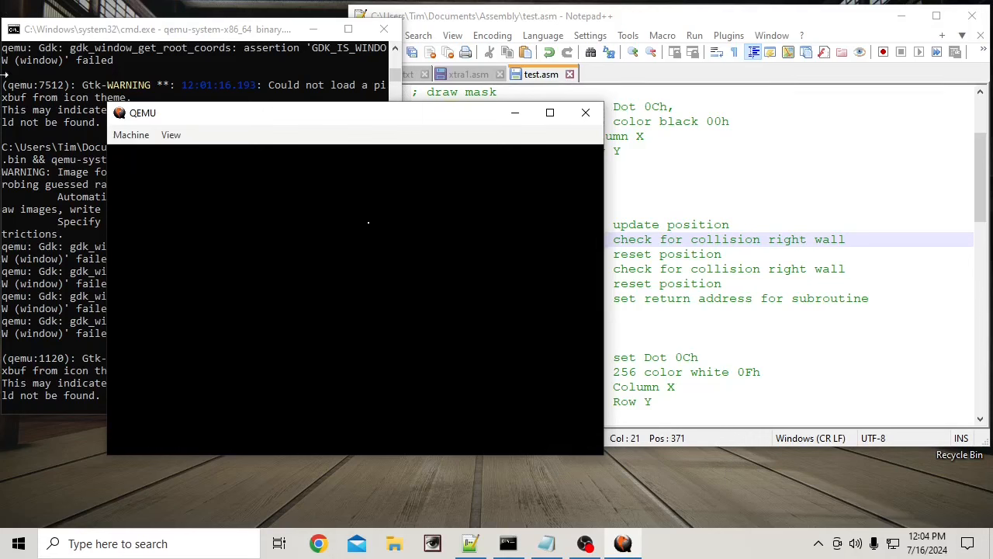
mouse_move(462, 317)
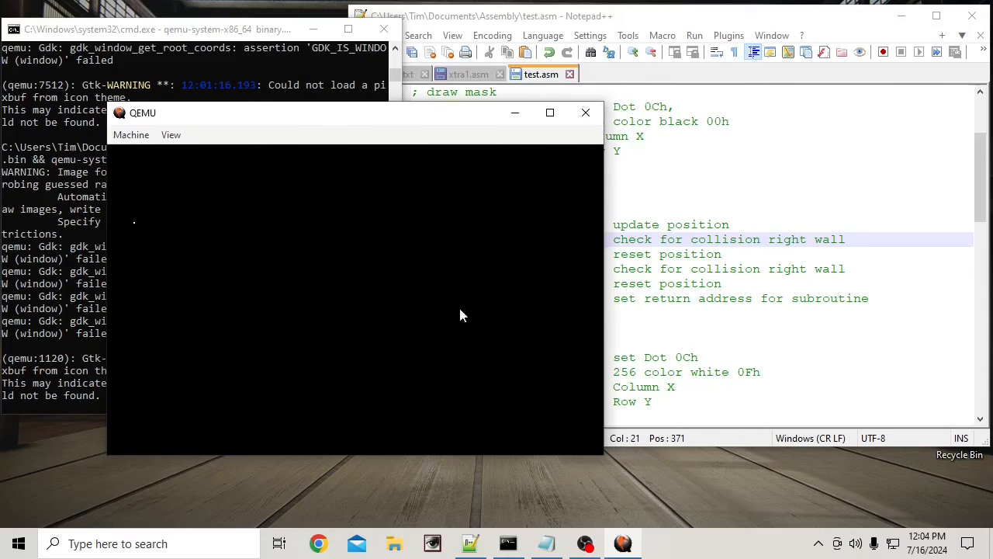
mouse_move(574, 203)
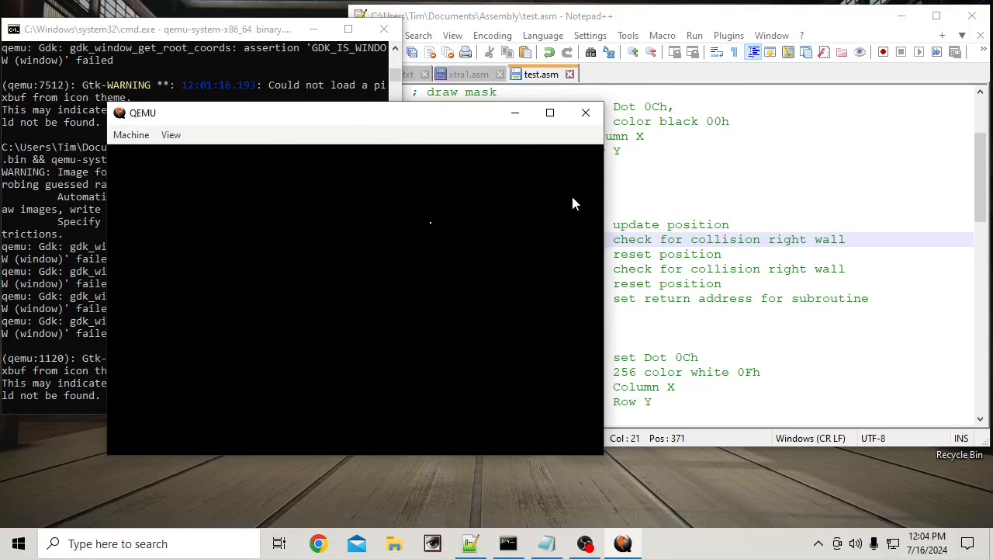
mouse_move(199, 183)
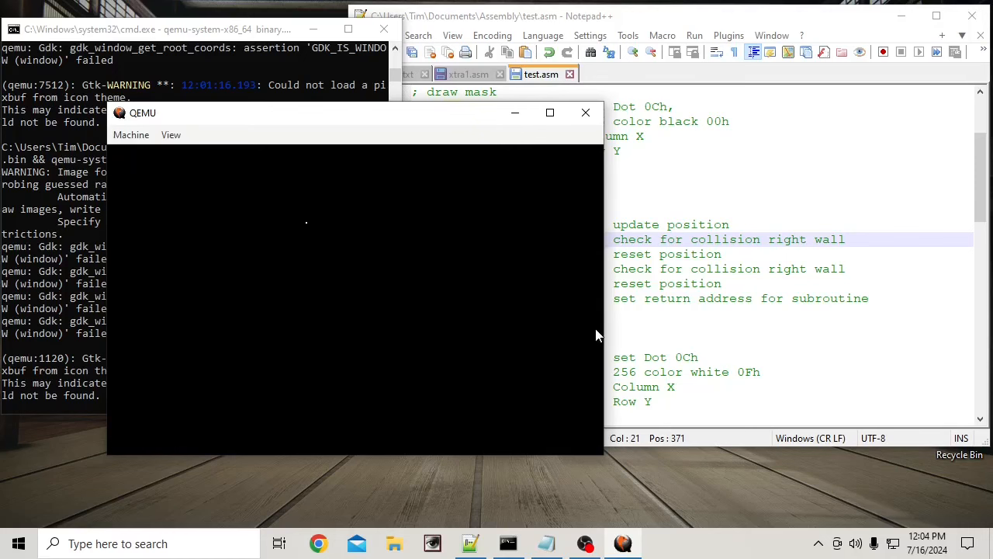
mouse_move(514, 298)
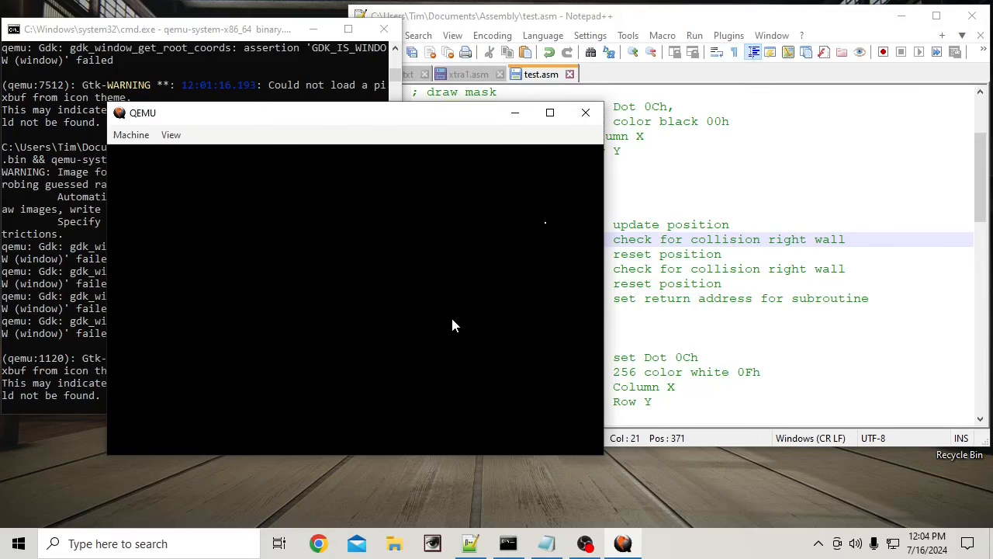
mouse_move(118, 248)
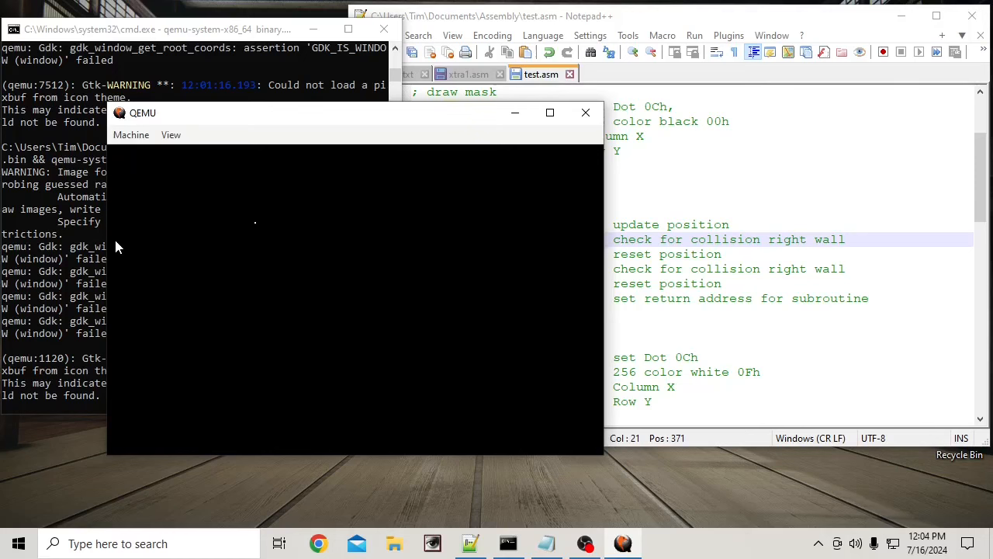
mouse_move(335, 258)
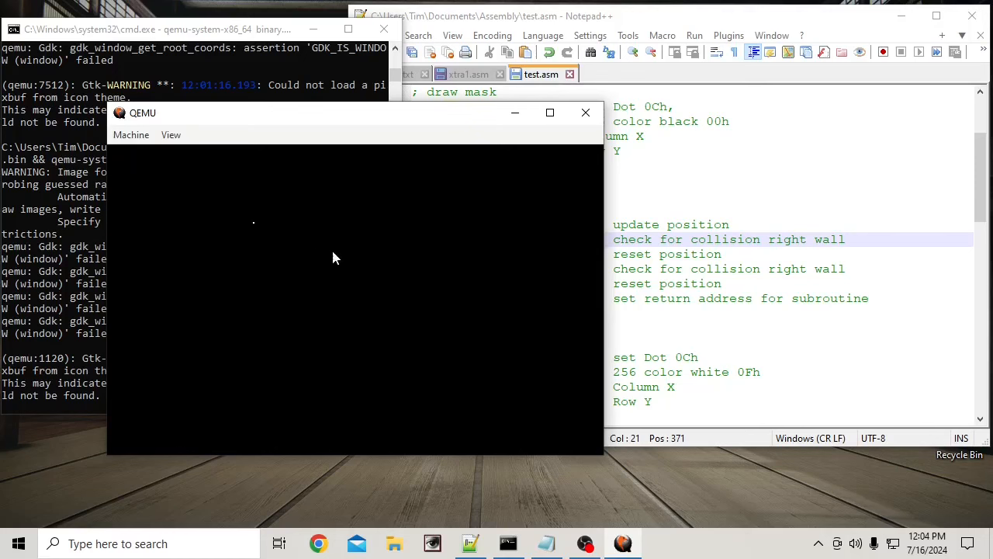
mouse_move(808, 335)
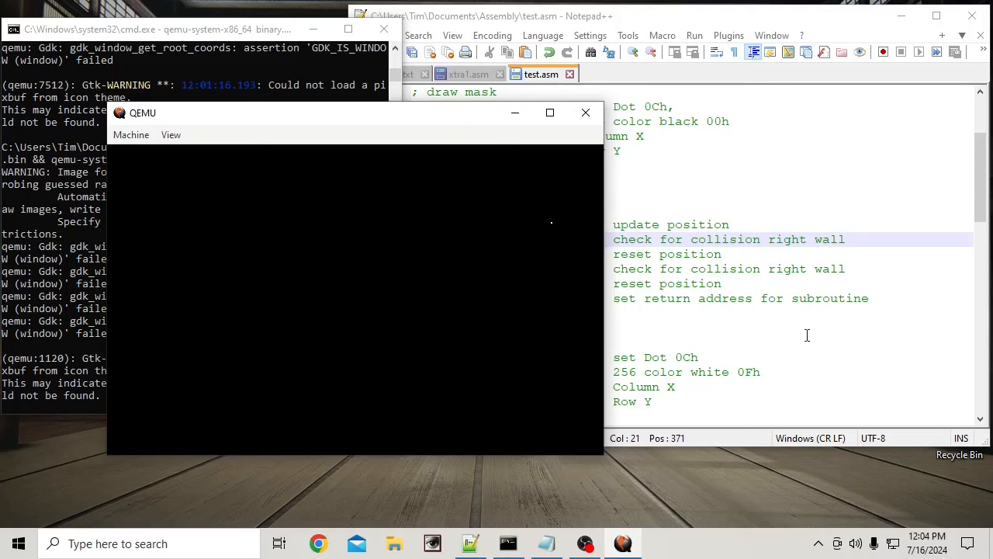
mouse_move(361, 223)
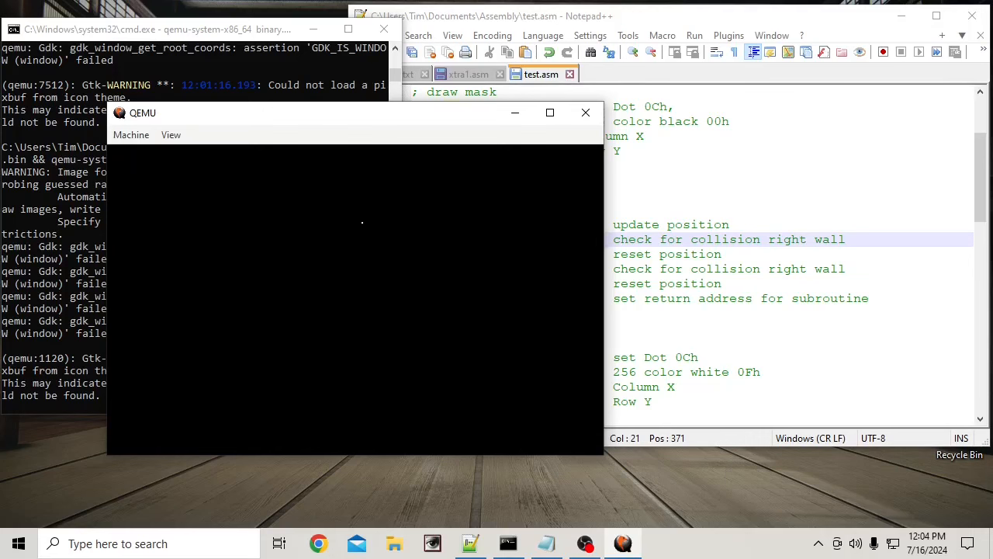